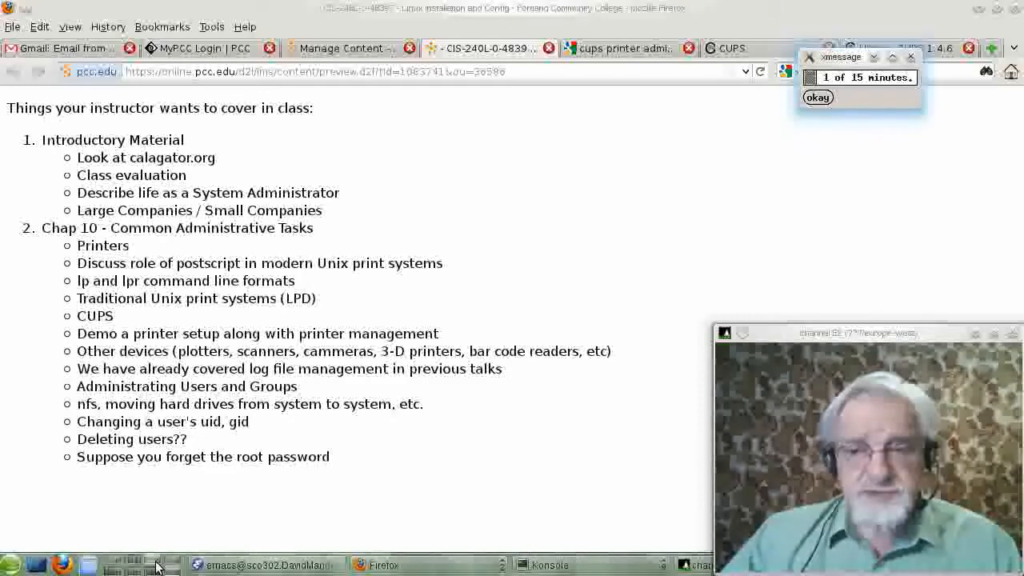
Dismiss the eight recurring 15-minute timer reminders while viewing the D2L Chap 10 agenda
left_click(817, 97)
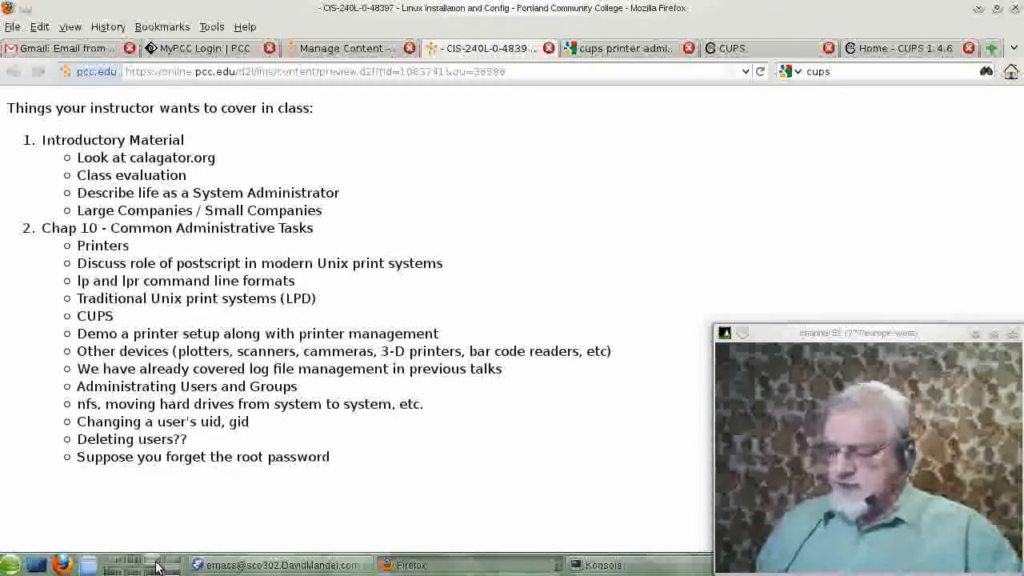
mouse_move(149, 490)
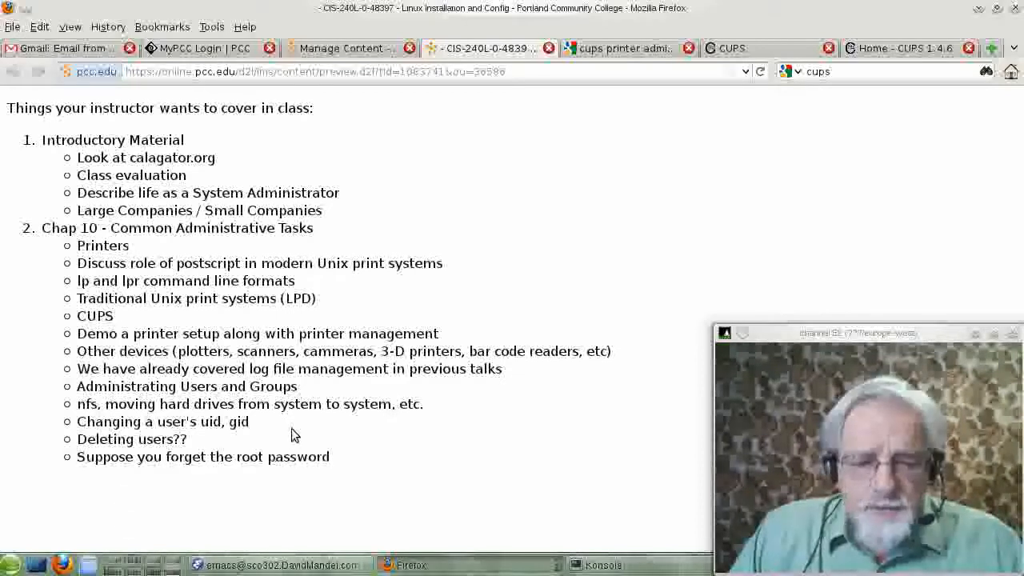
mouse_move(299, 510)
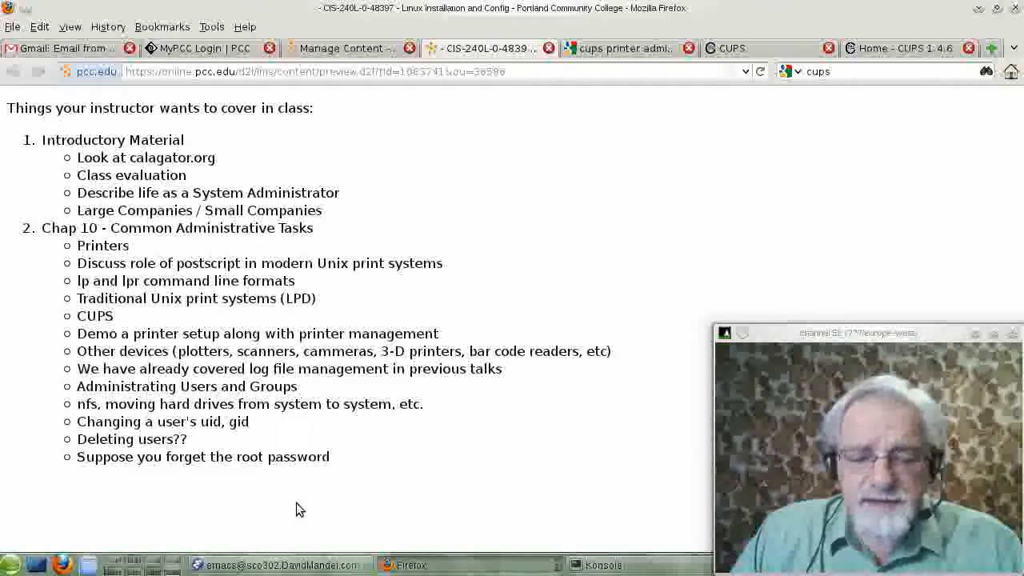
mouse_move(330, 507)
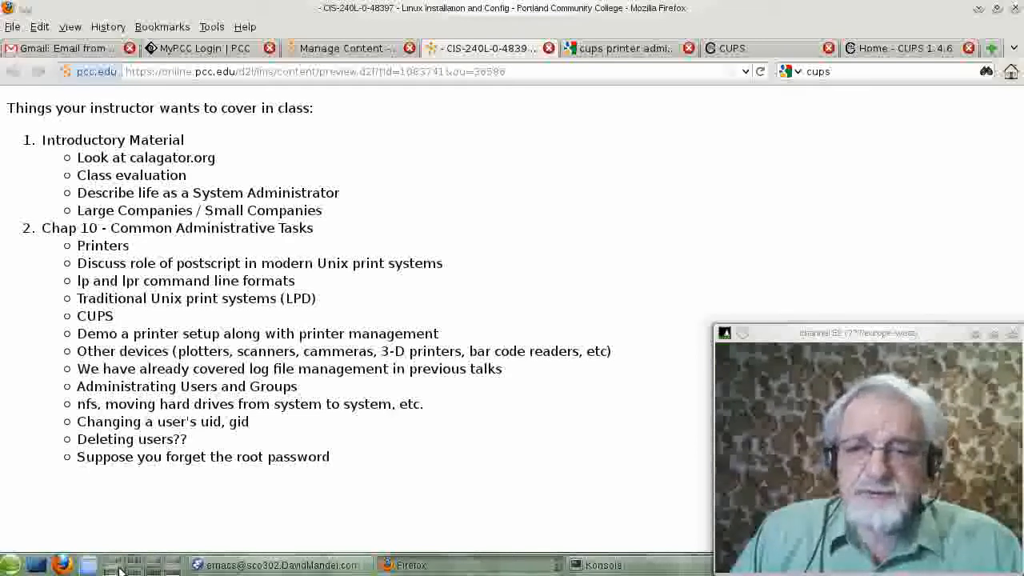
mouse_move(361, 468)
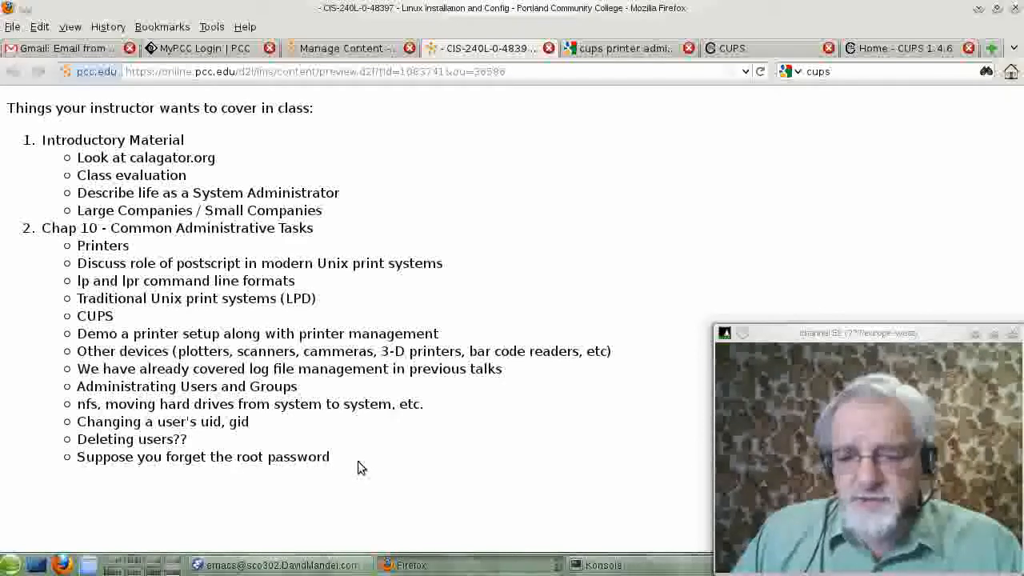
mouse_move(378, 466)
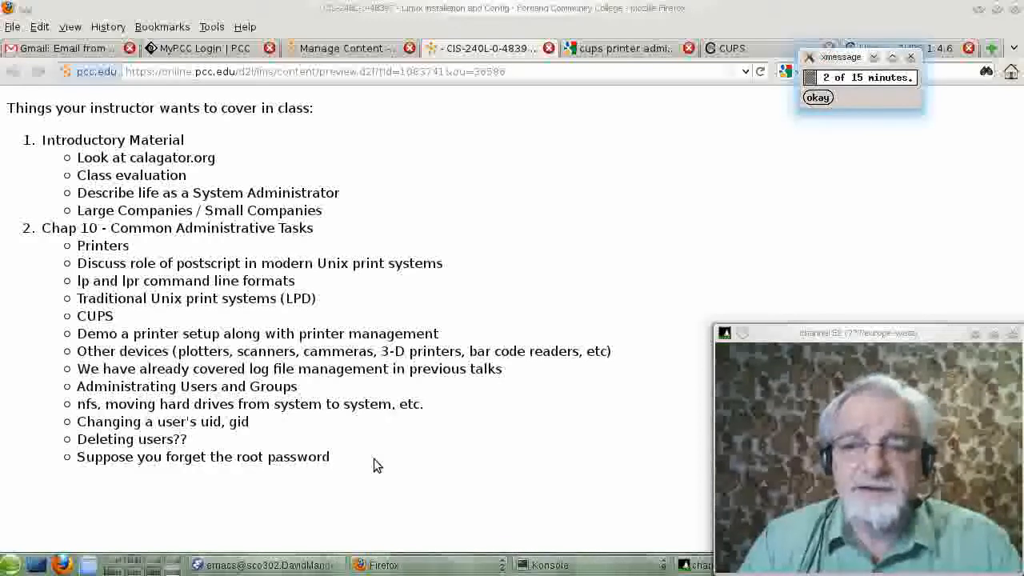
left_click(817, 97)
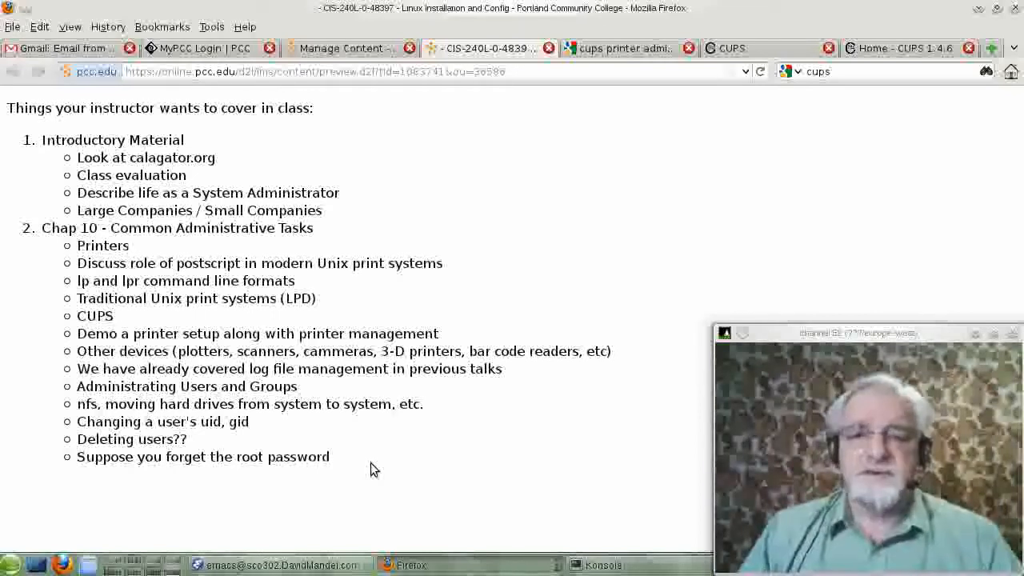
mouse_move(516, 427)
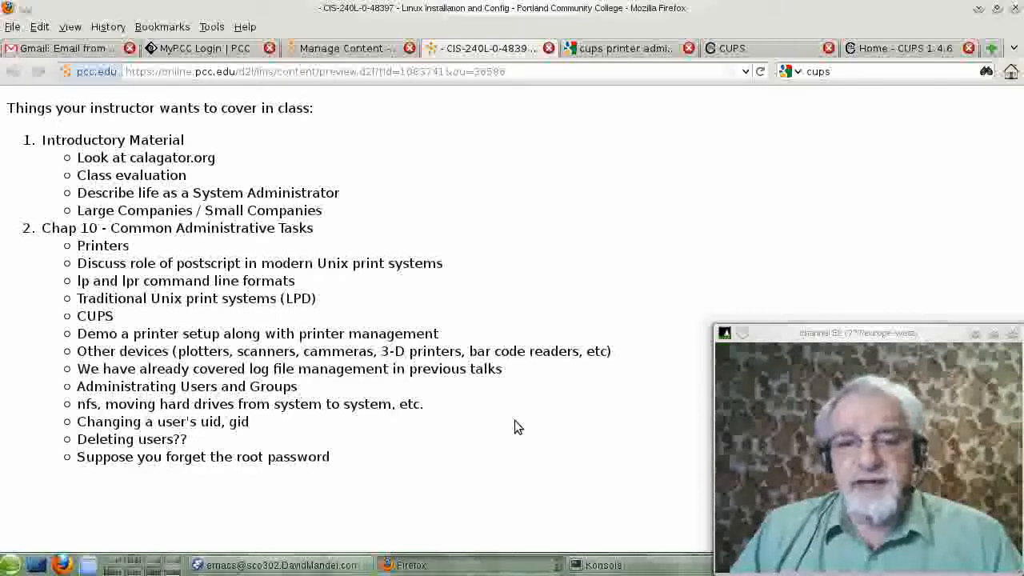
mouse_move(538, 424)
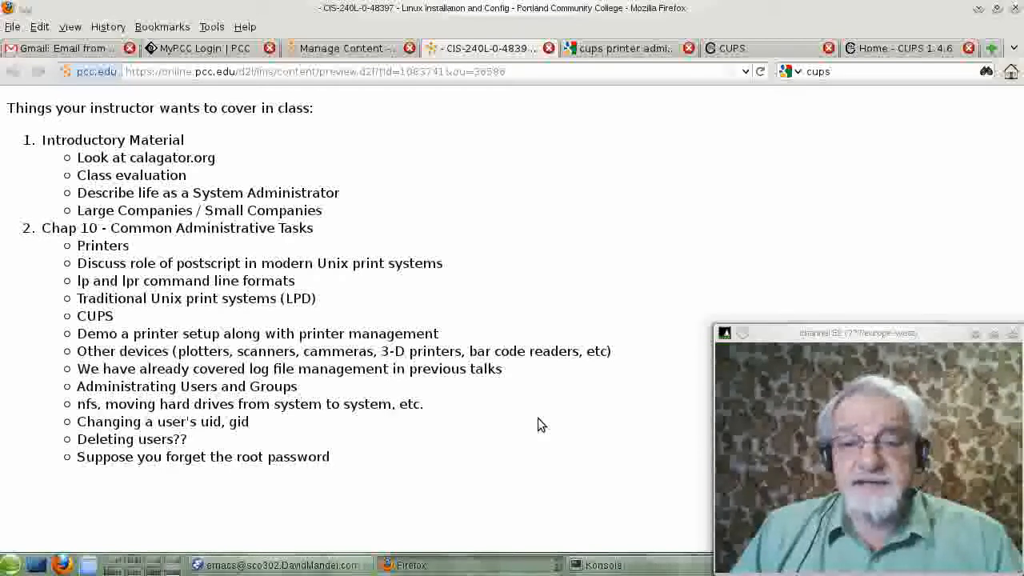
mouse_move(544, 428)
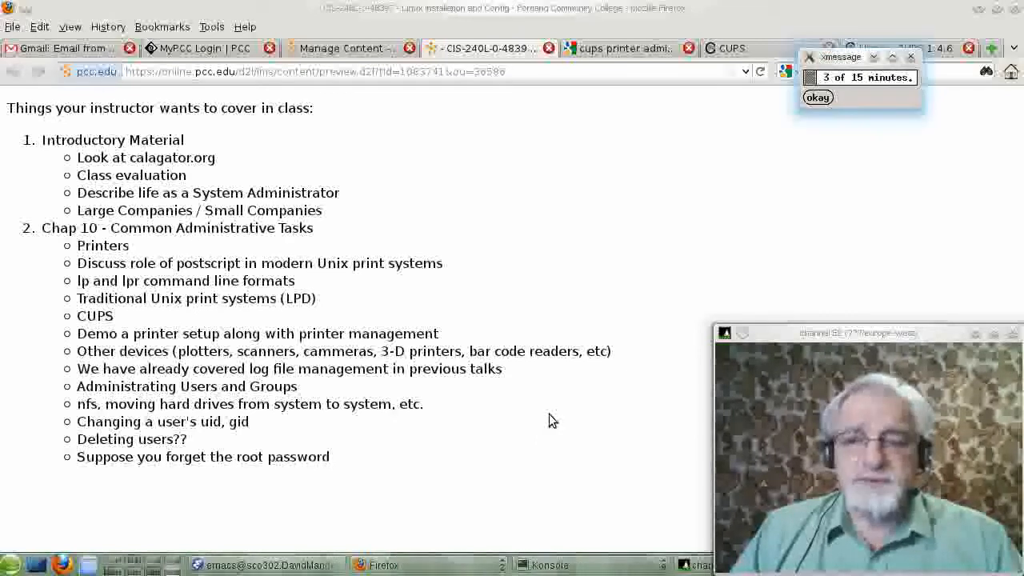
left_click(817, 96)
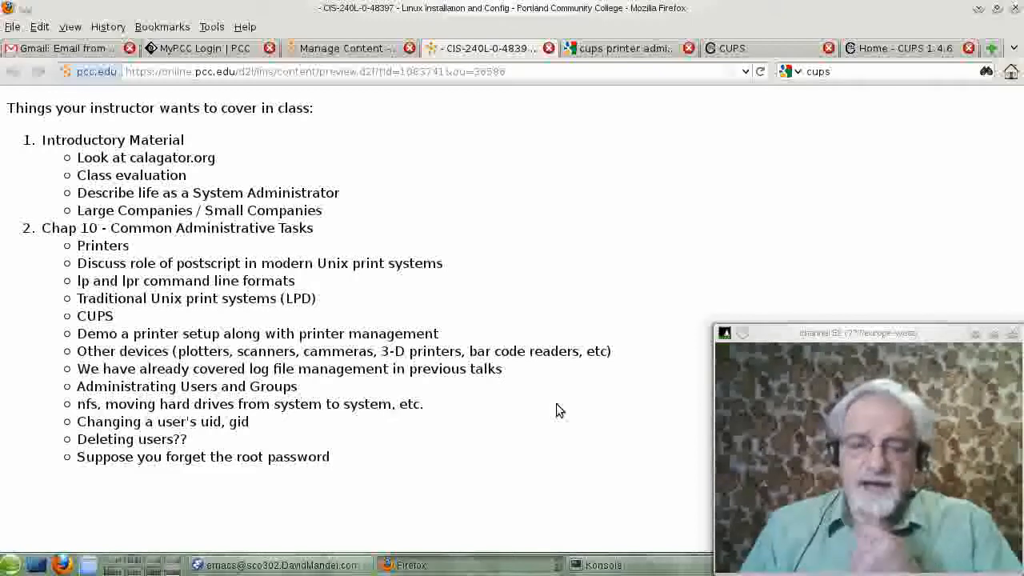
mouse_move(566, 401)
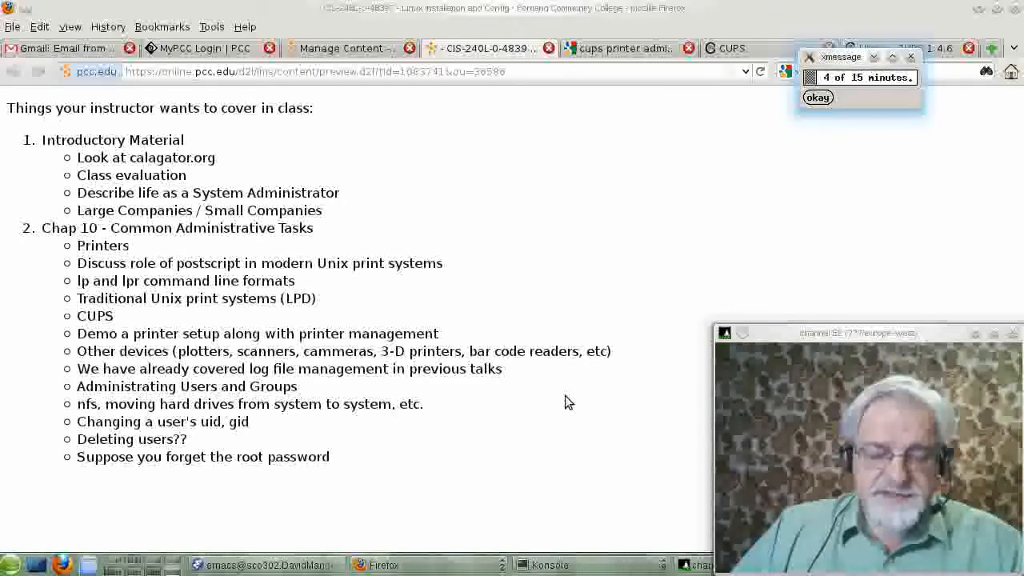
left_click(817, 97)
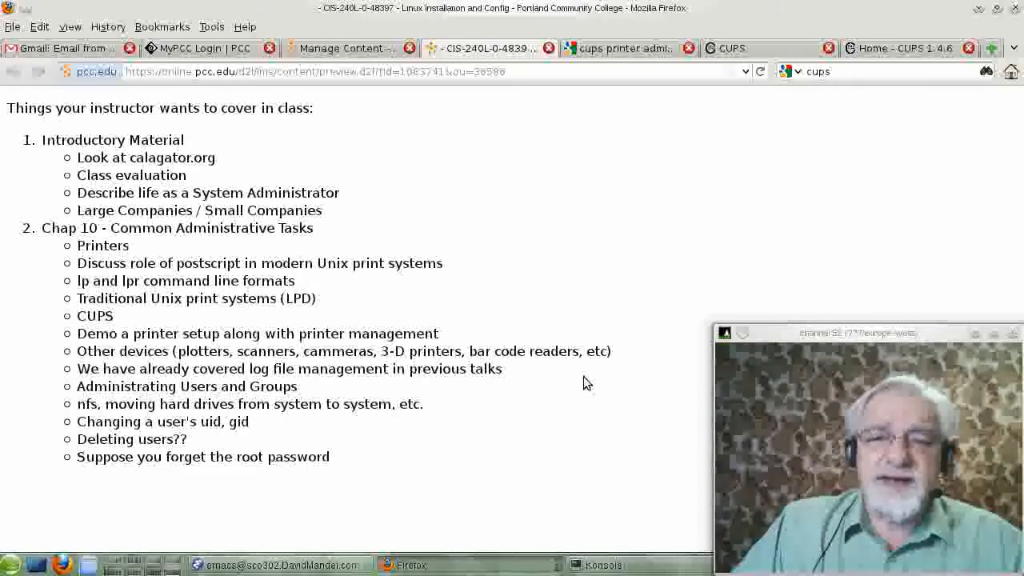
mouse_move(610, 368)
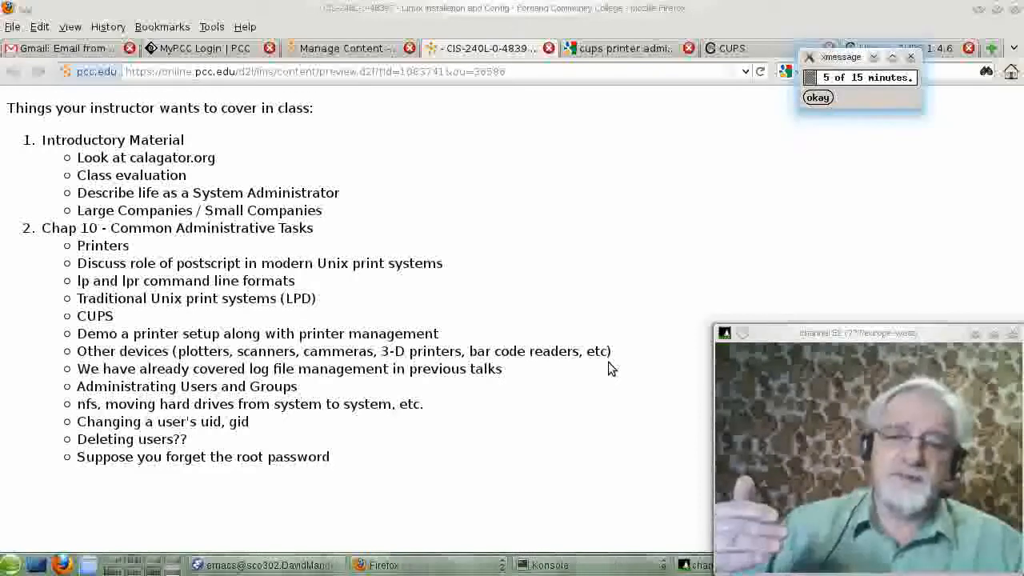
left_click(816, 97)
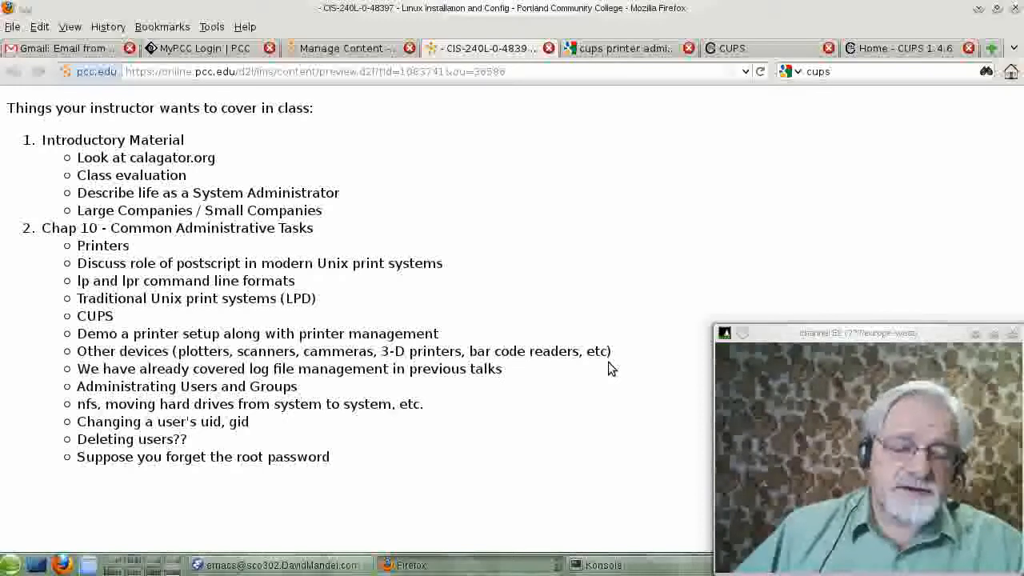
mouse_move(640, 349)
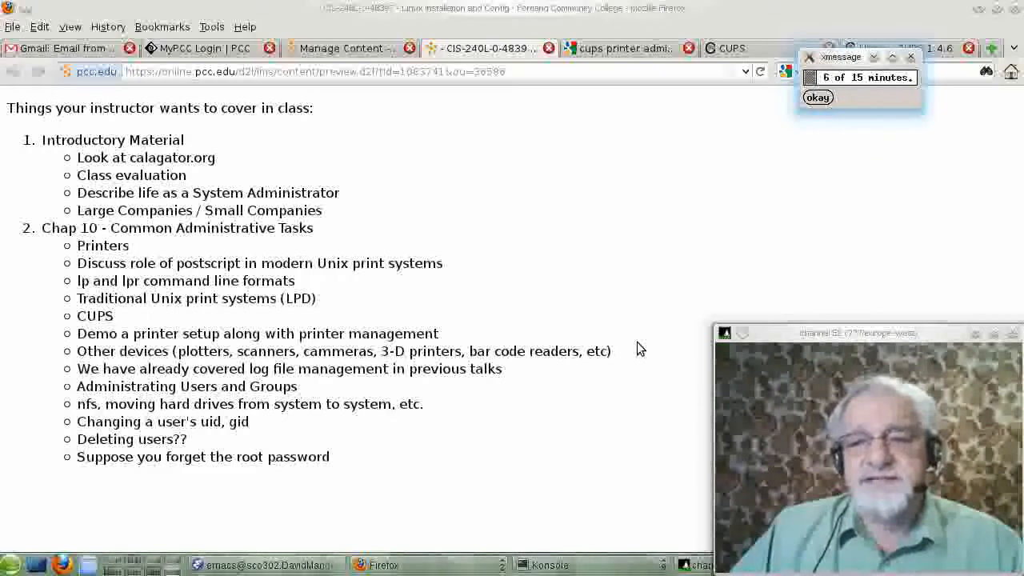
left_click(817, 97)
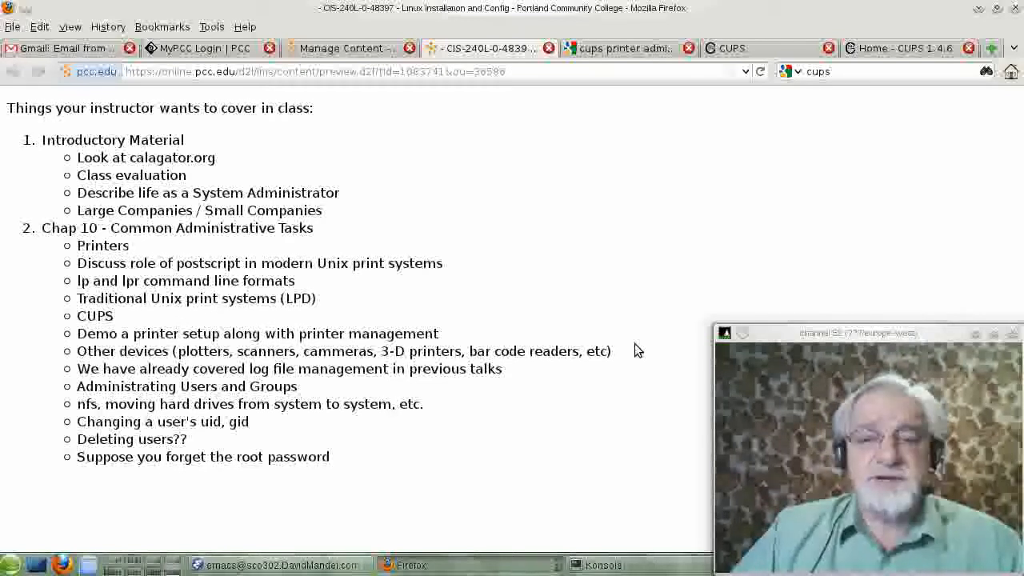
mouse_move(648, 376)
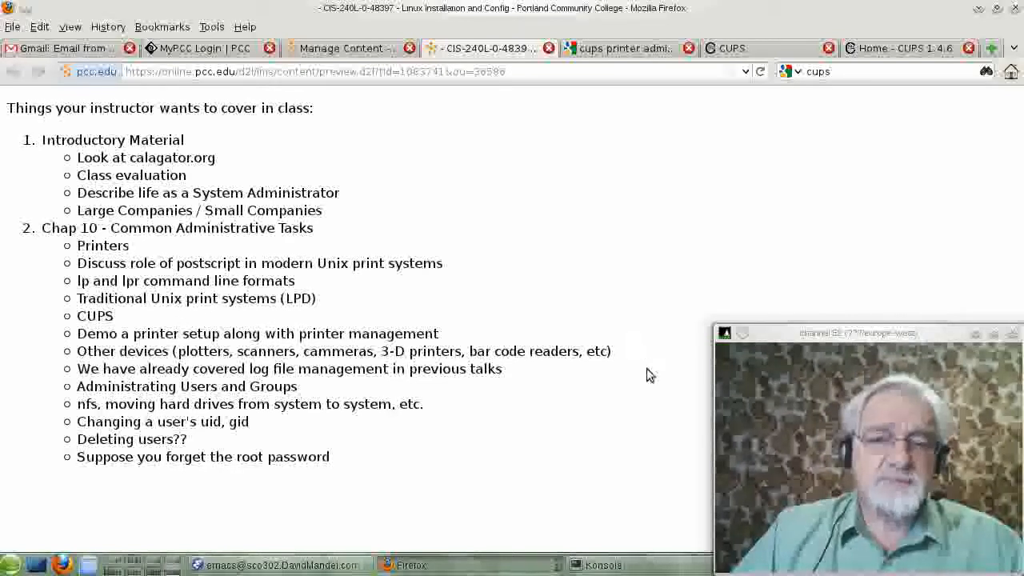
mouse_move(1012, 288)
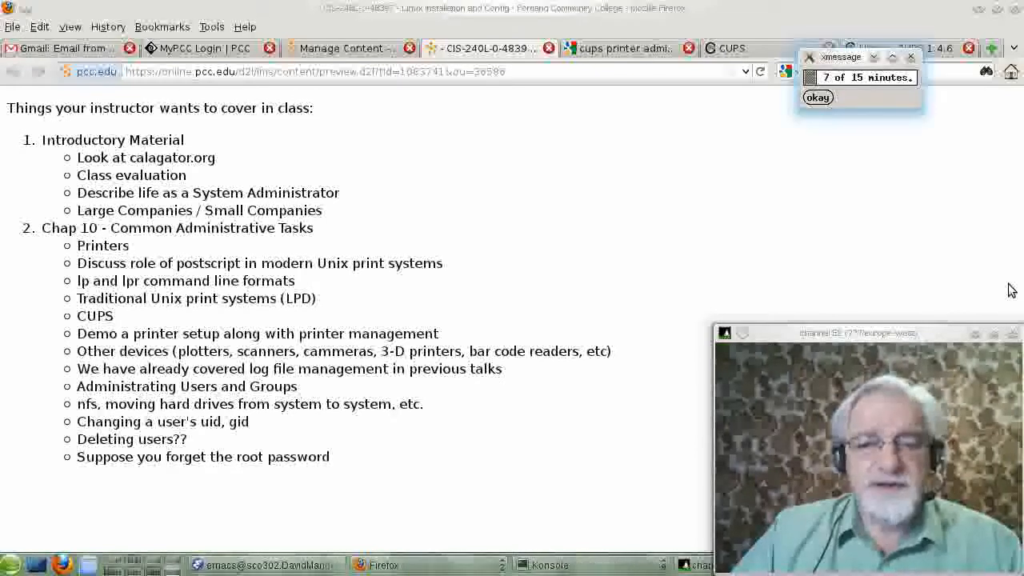
left_click(817, 97)
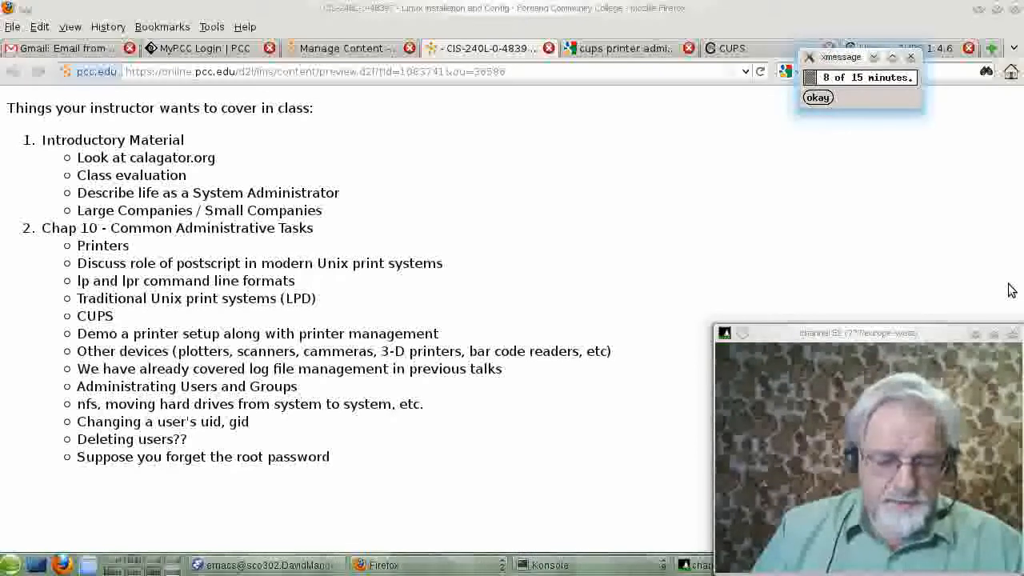
left_click(817, 97)
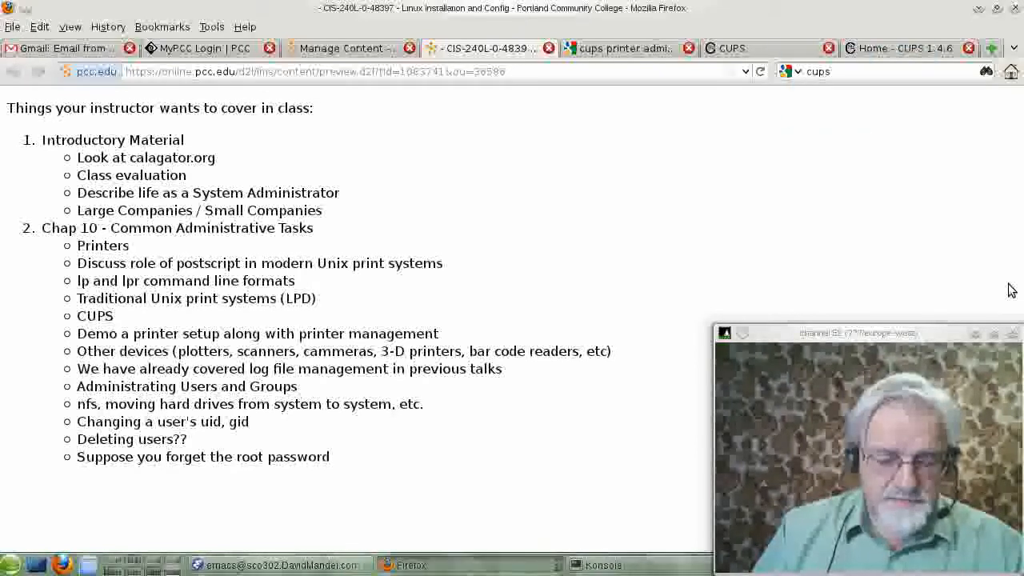
mouse_move(798, 309)
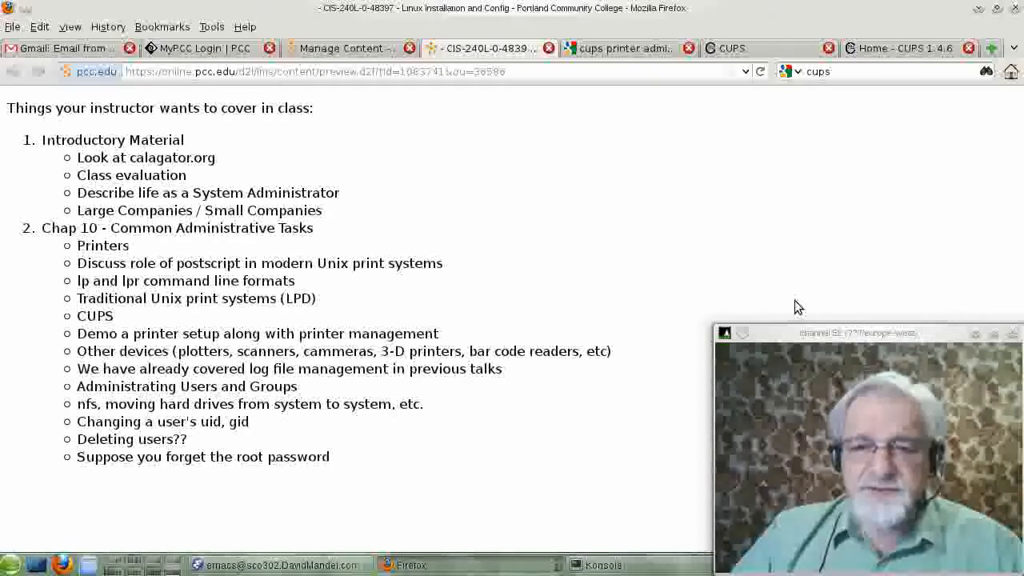
mouse_move(804, 314)
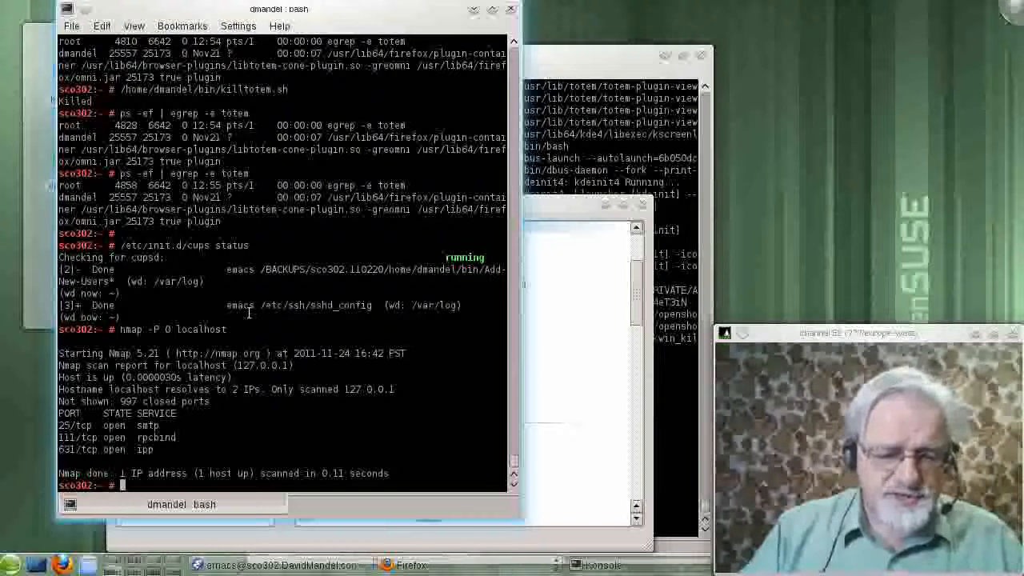
Run yast2 at the Konsole root prompt, clearing the timer reminder first
type("yast")
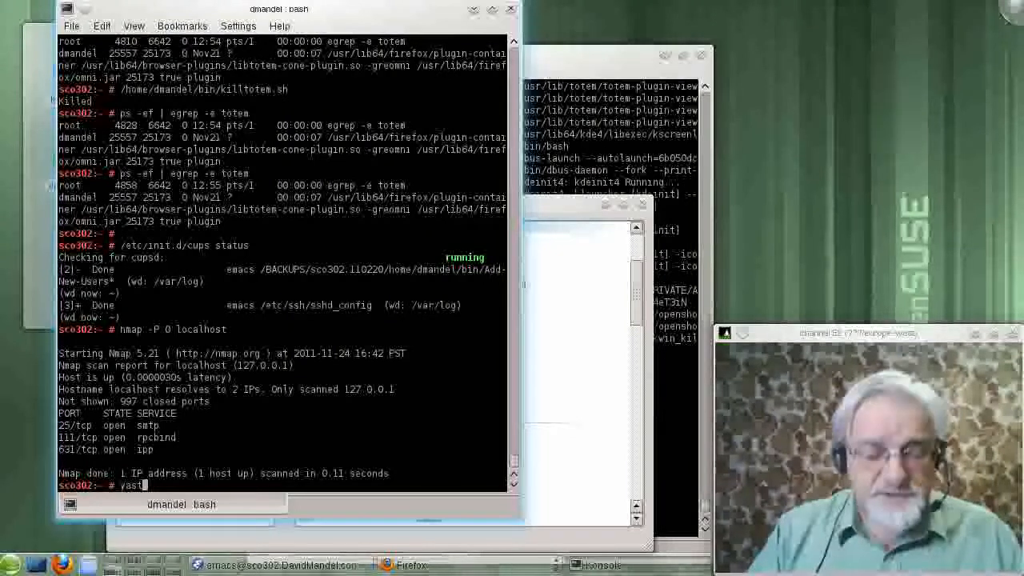
type("2")
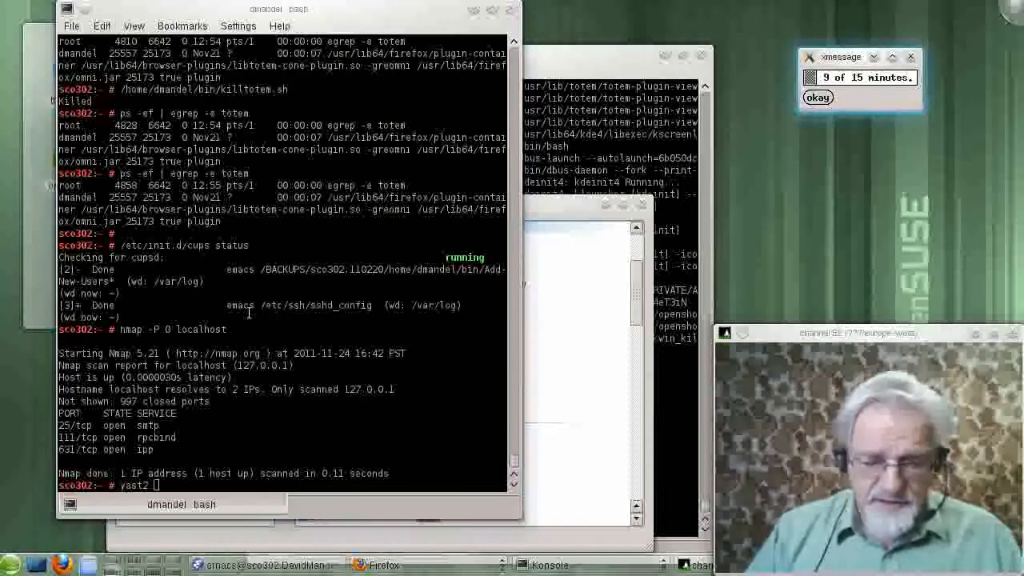
left_click(817, 97)
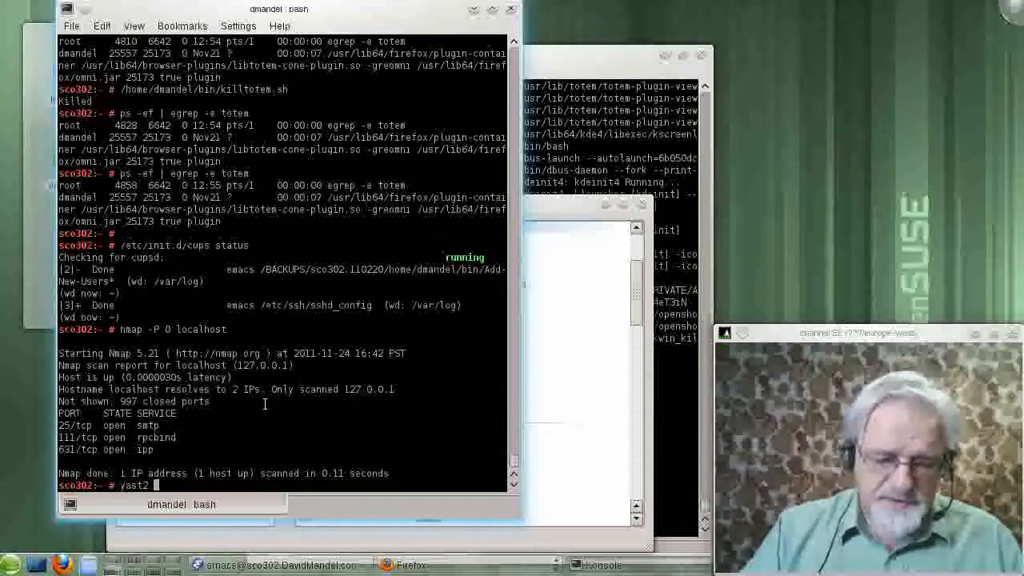
key("Return")
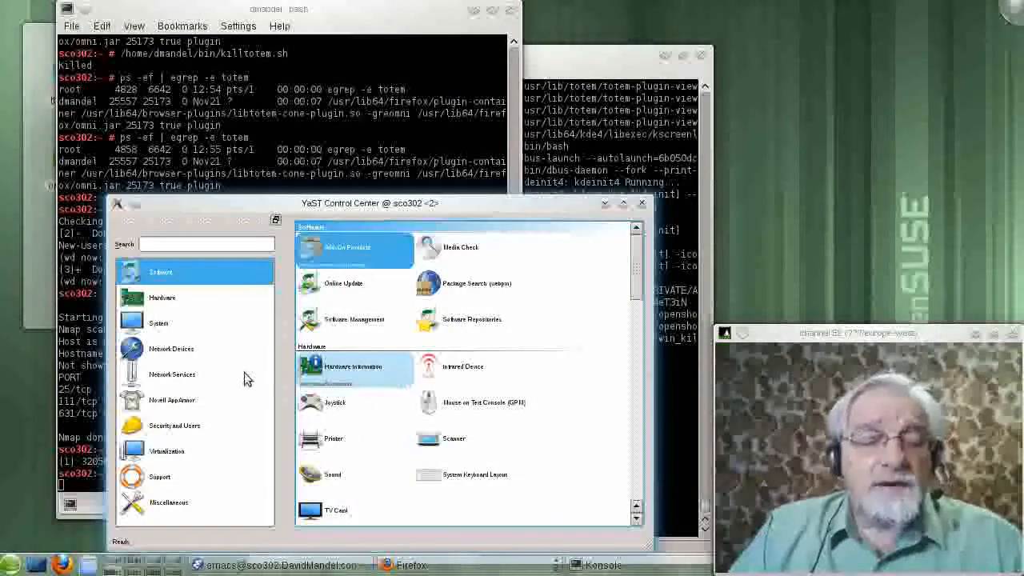
Open the Printer module and show the two existing Samsung ML-1740 configurations
left_click(162, 297)
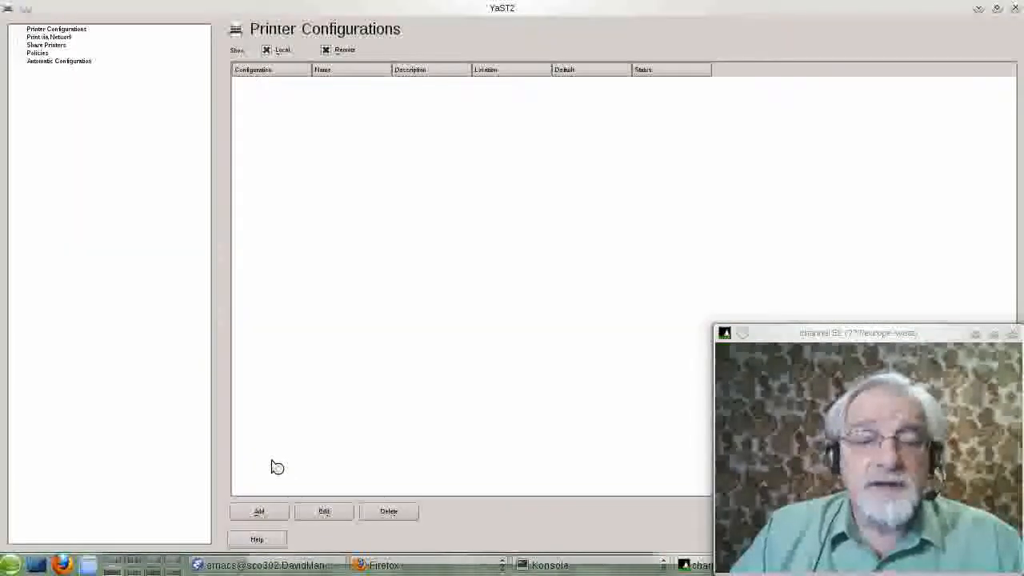
left_click(56, 29)
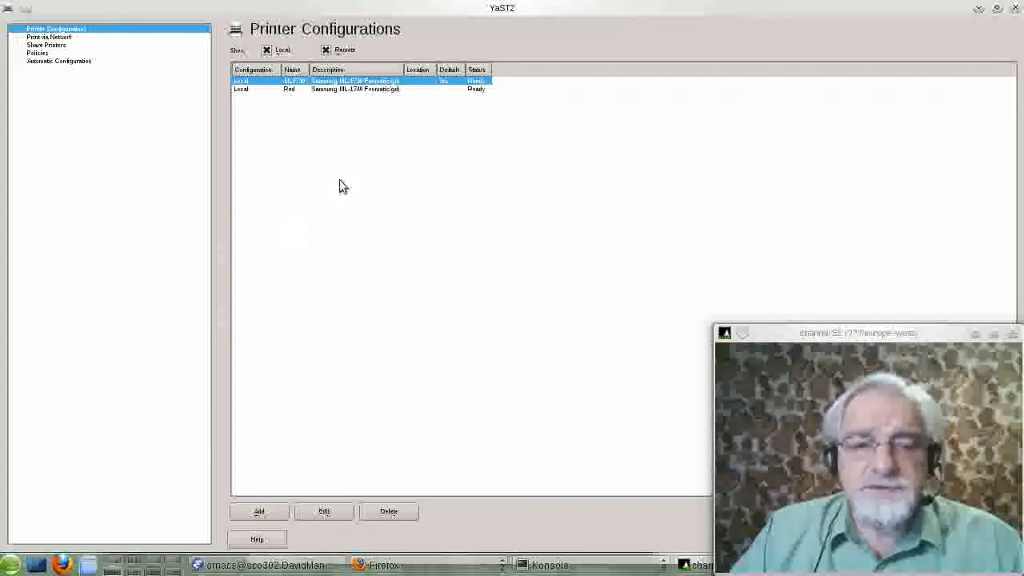
mouse_move(348, 97)
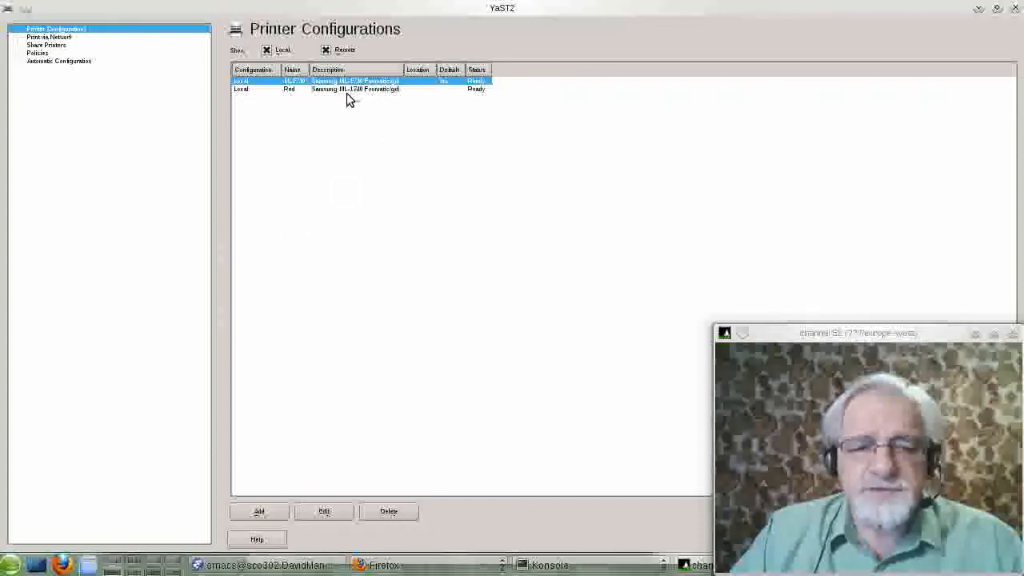
mouse_move(292, 98)
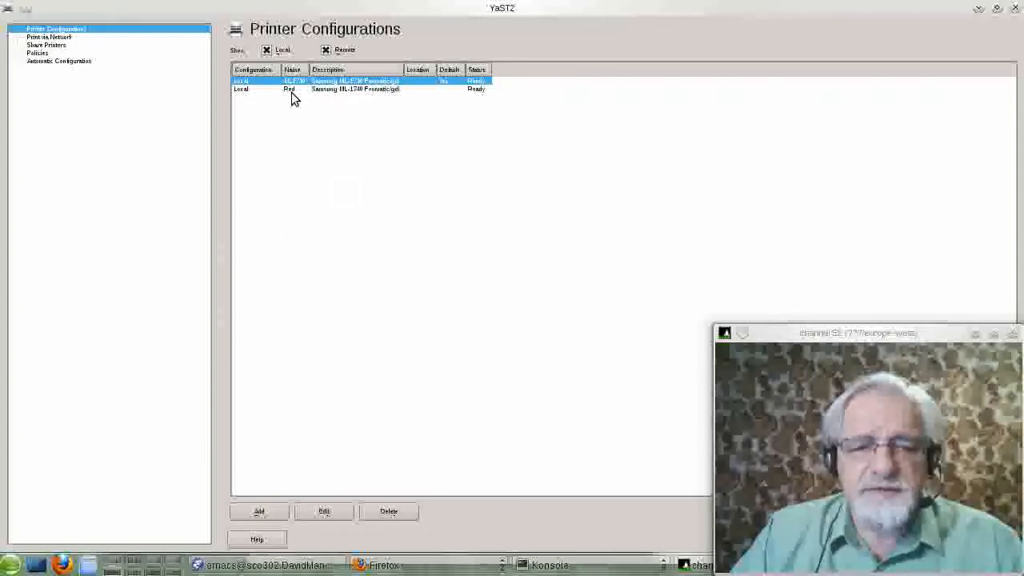
mouse_move(262, 397)
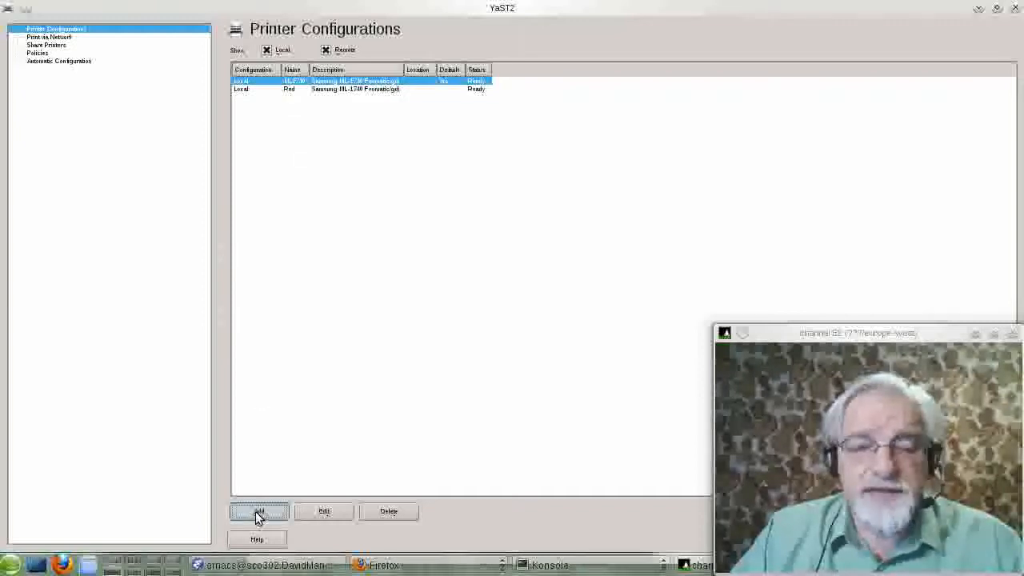
Start adding a new printer for the detected Epson Stylus Photo RX620 and dismiss the reminder
left_click(258, 511)
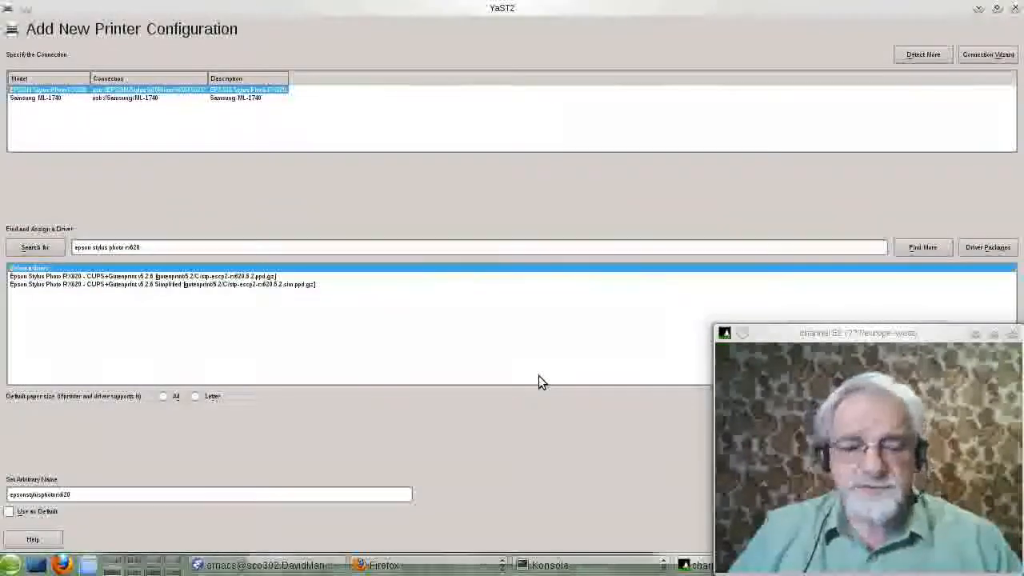
mouse_move(469, 361)
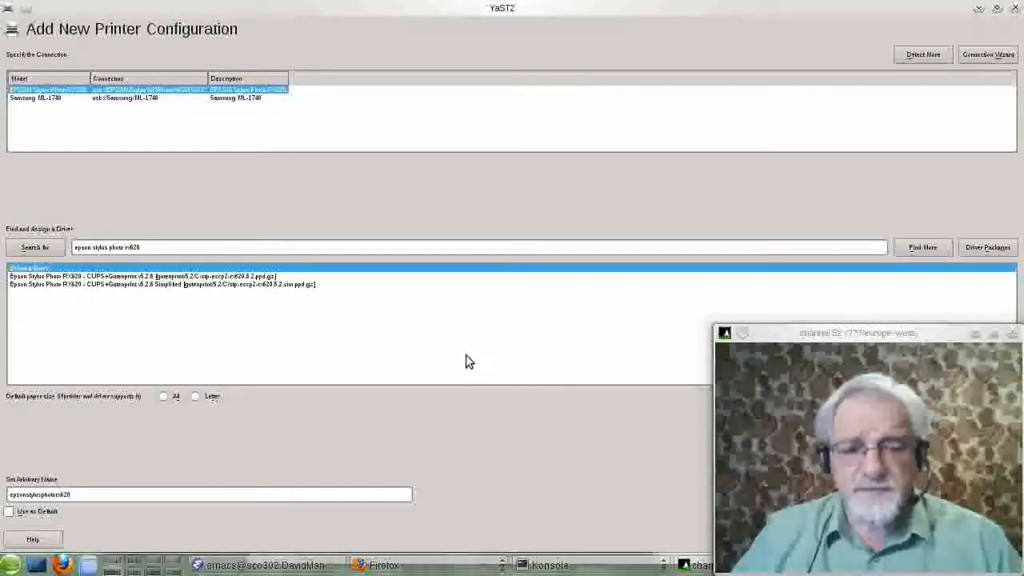
mouse_move(363, 344)
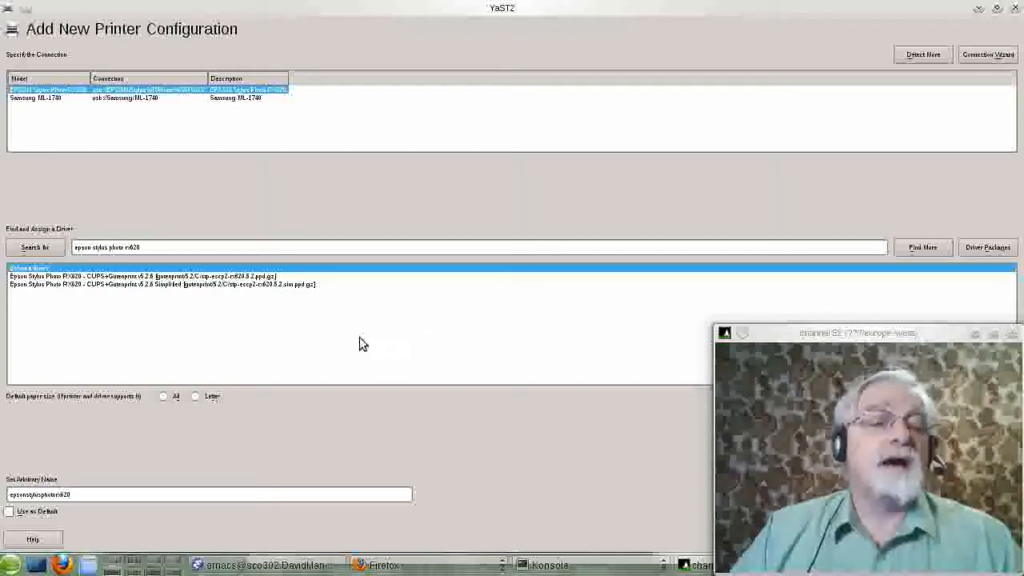
mouse_move(69, 291)
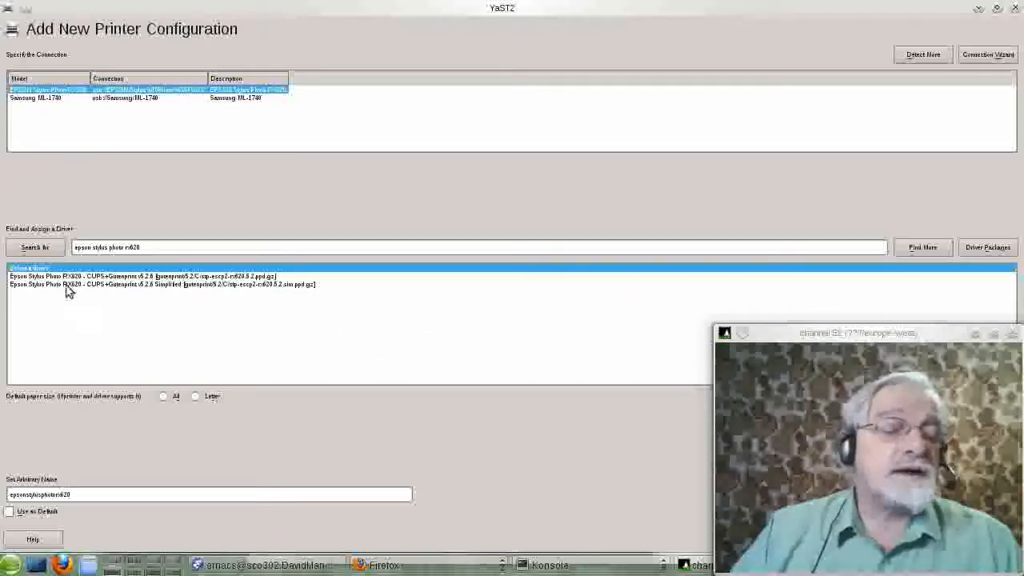
mouse_move(67, 112)
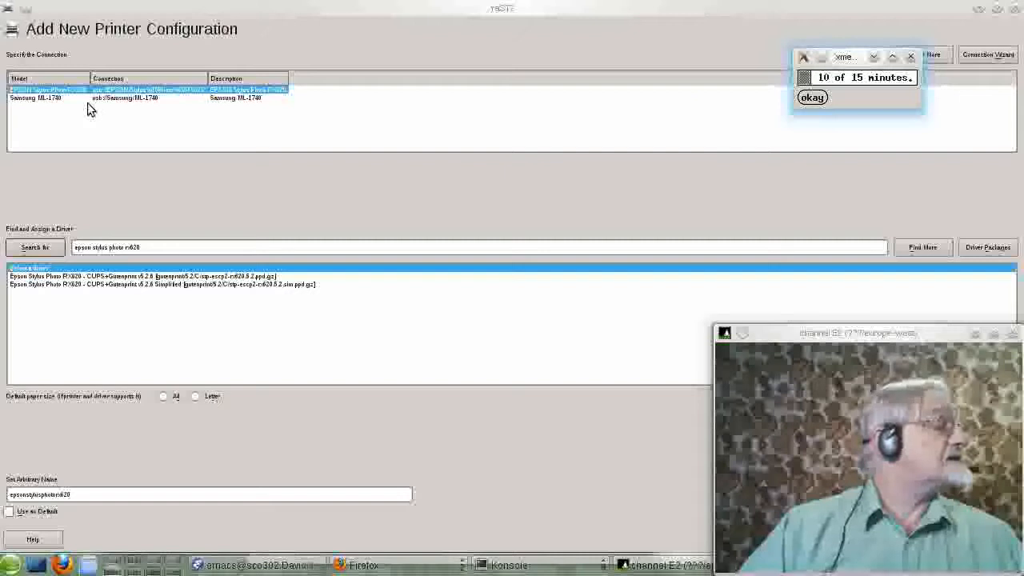
left_click(812, 97)
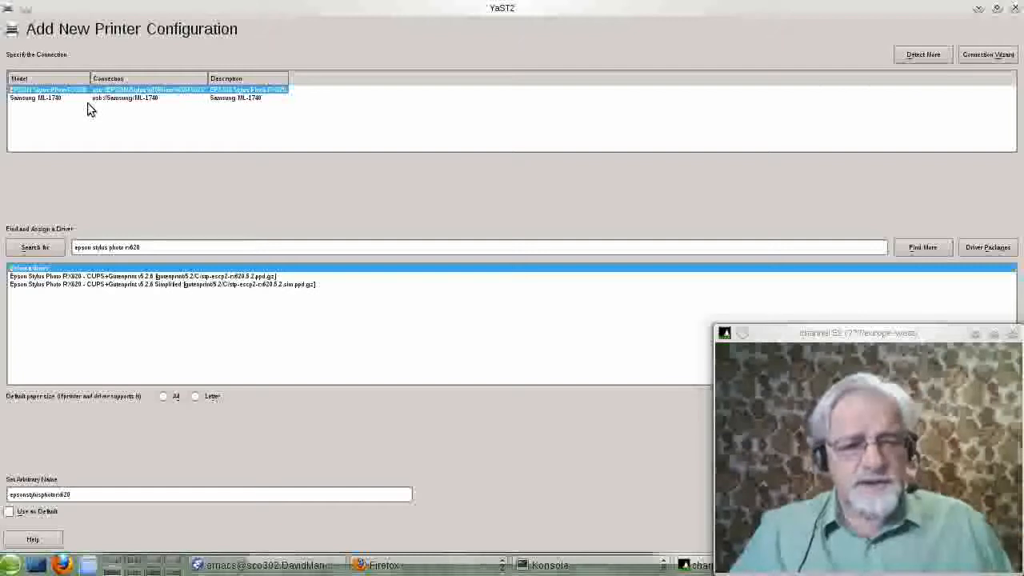
mouse_move(136, 279)
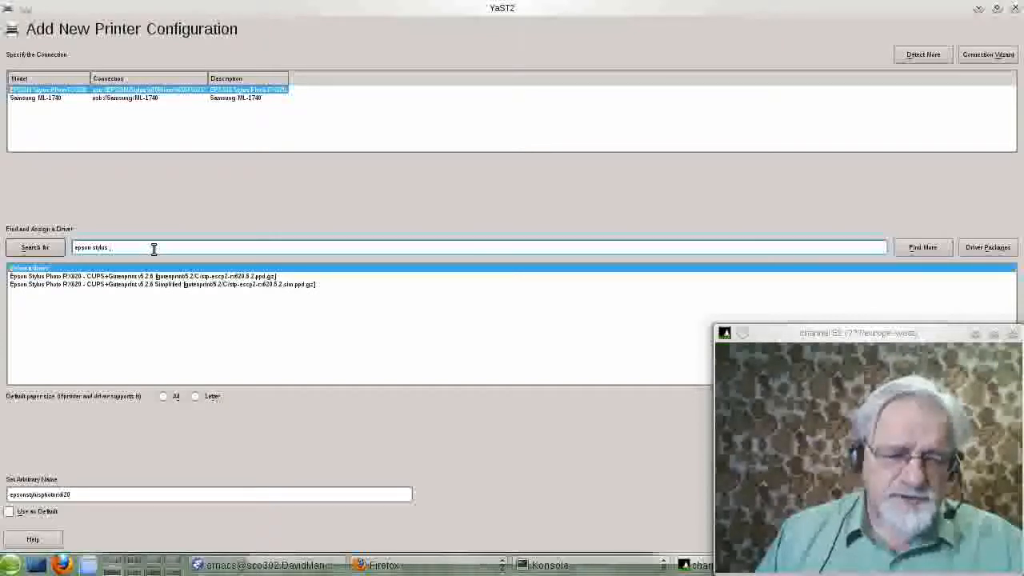
left_click(34, 247)
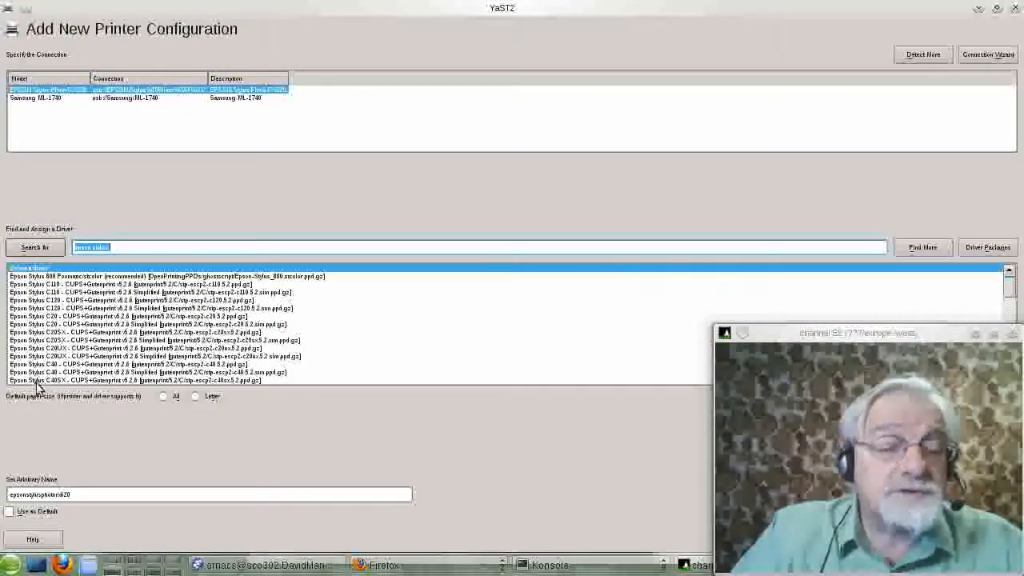
mouse_move(525, 362)
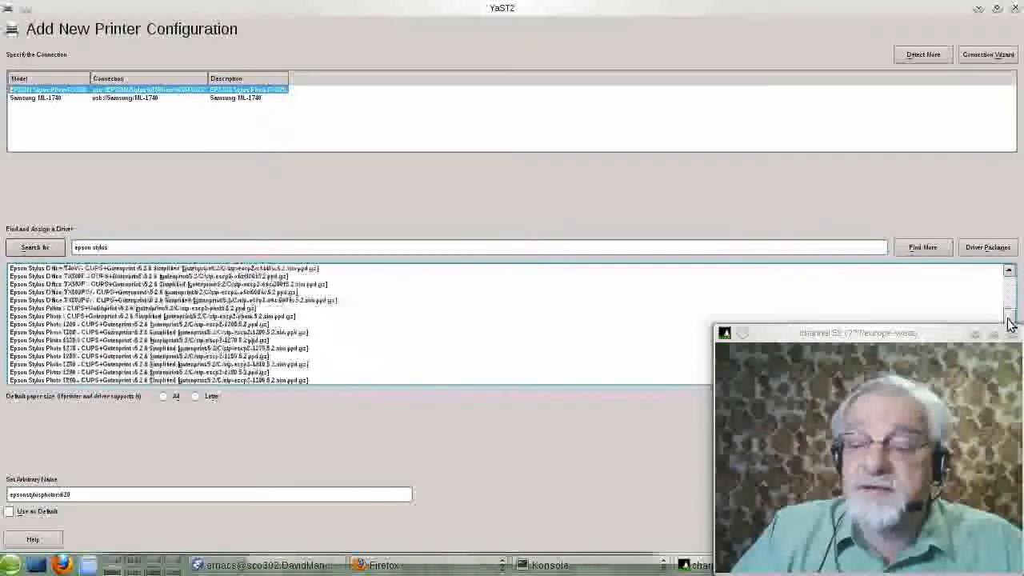
scroll("down", 3)
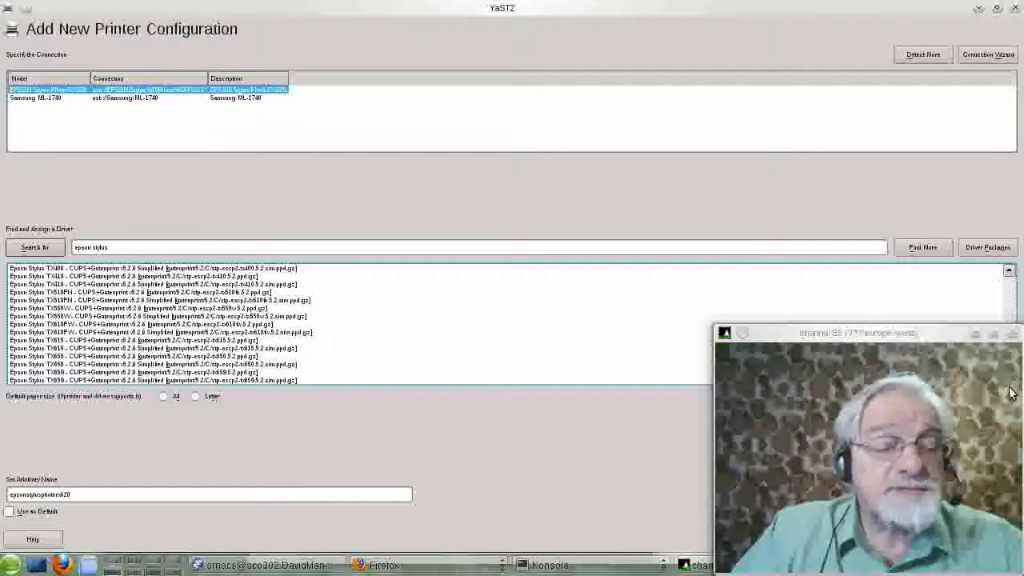
scroll("up", 3)
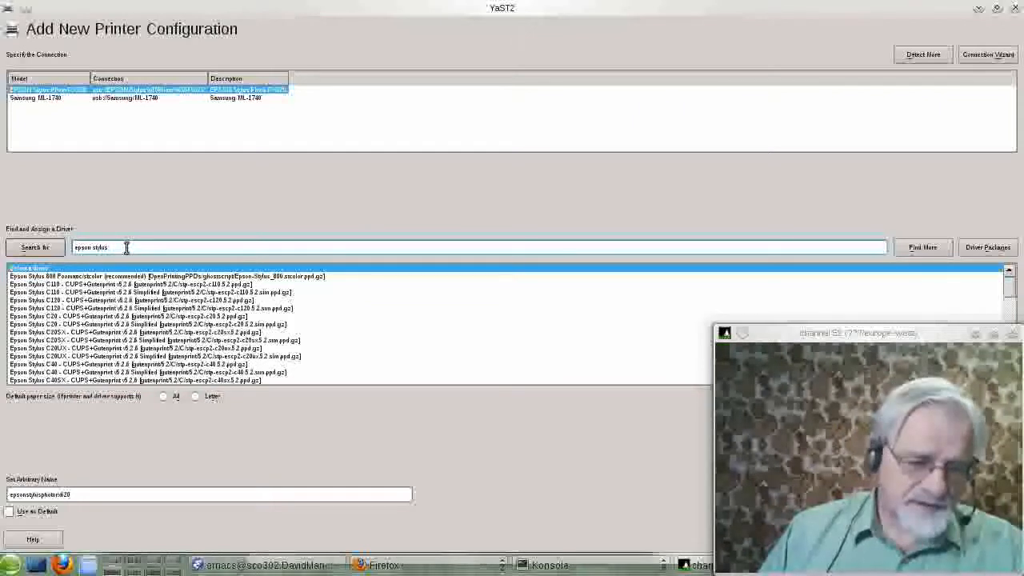
key("BackSpace")
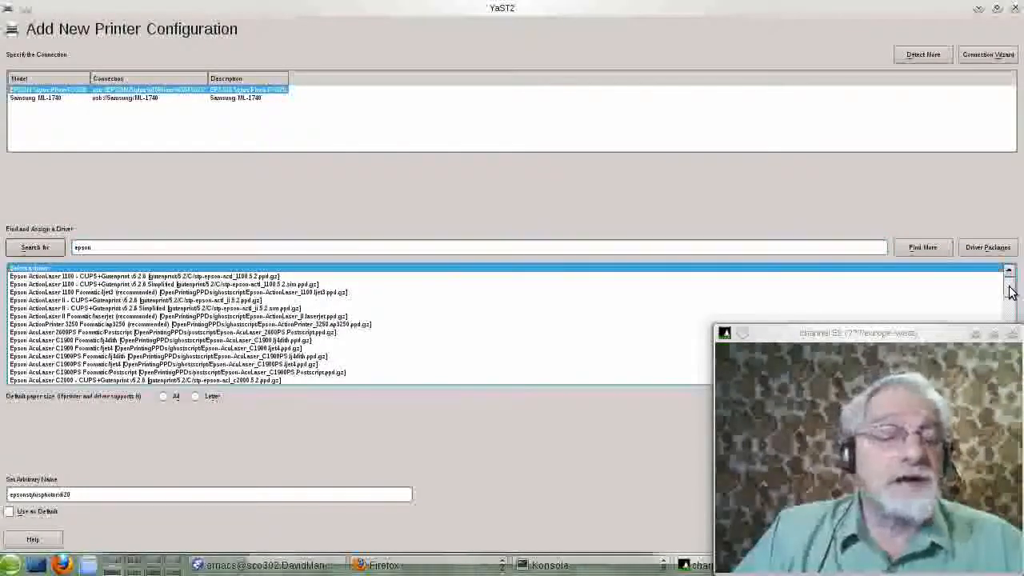
scroll("down", 3)
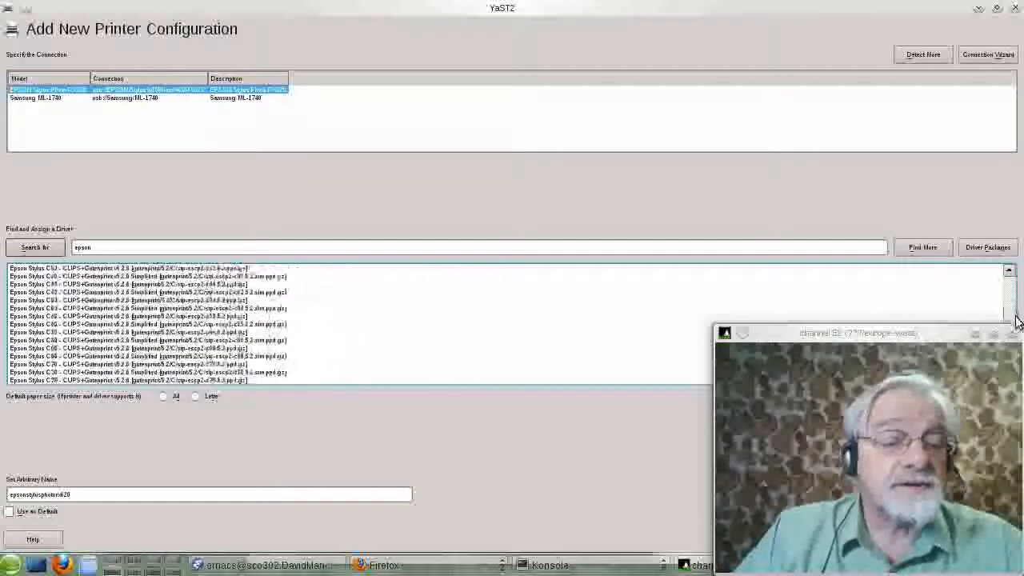
scroll("down", 3)
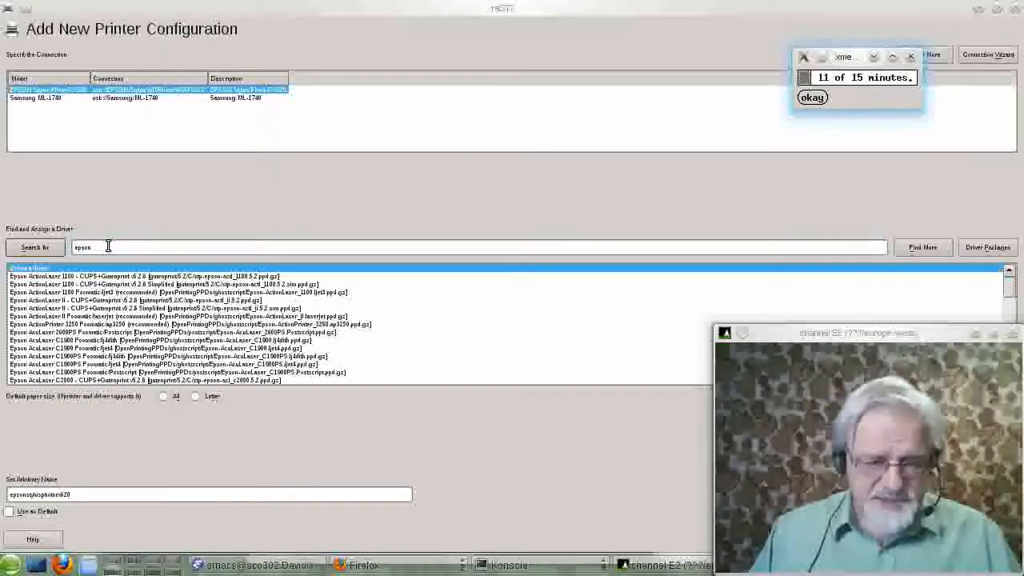
Clear the 'epson' driver search and scroll the full list through HP to Xerox
left_click(812, 97)
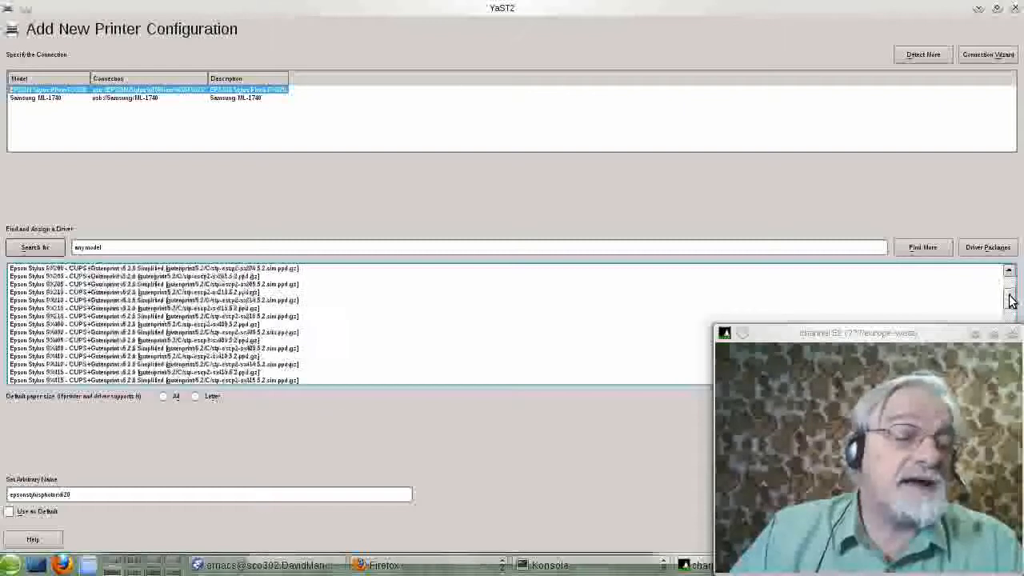
scroll("down", 3)
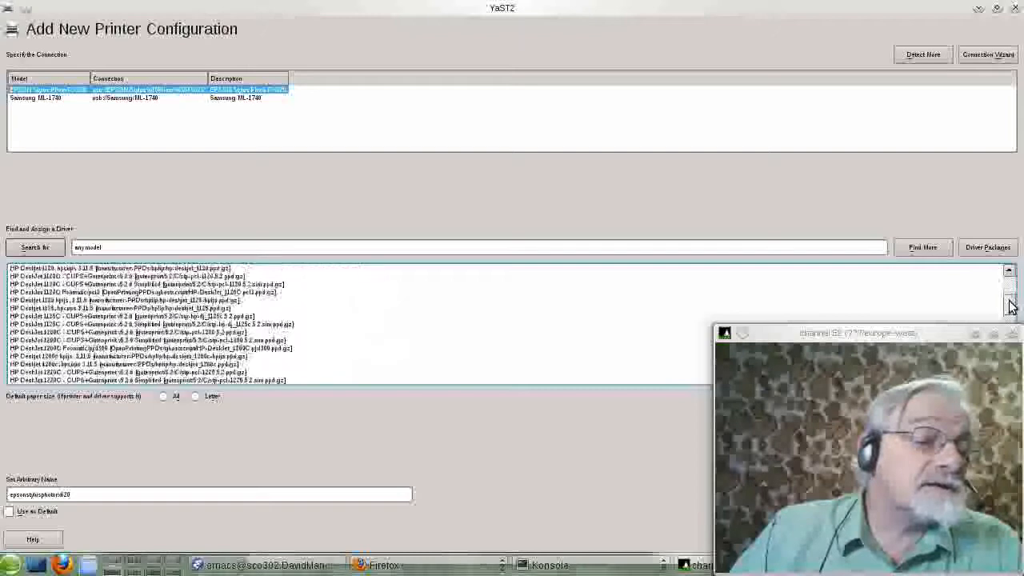
scroll("down", 3)
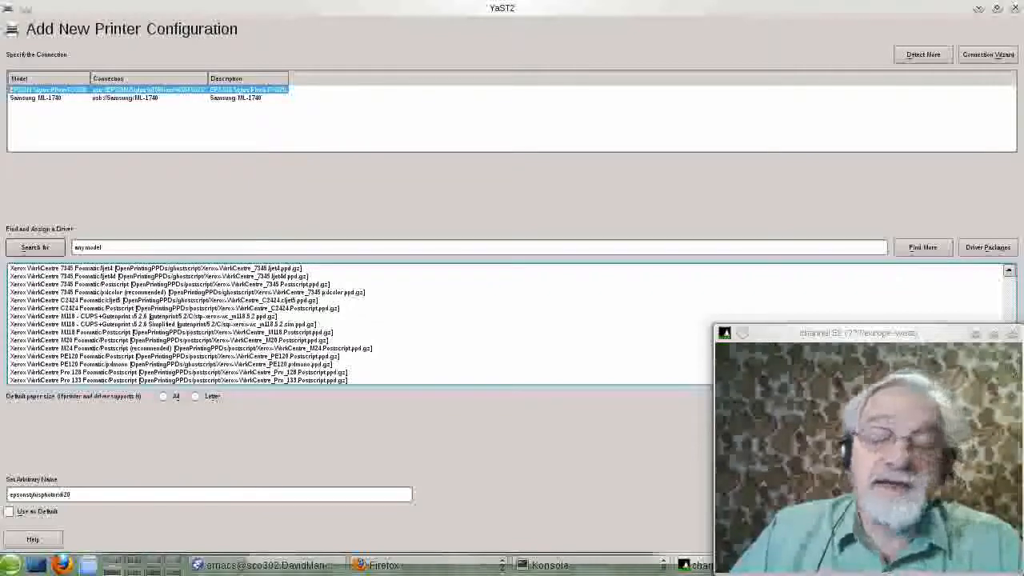
mouse_move(388, 320)
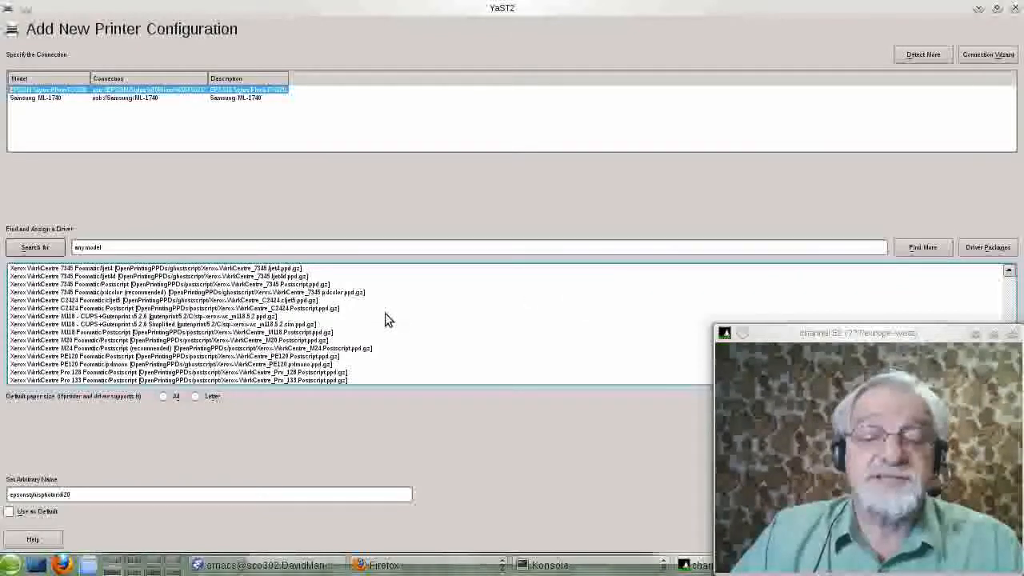
scroll("down", 3)
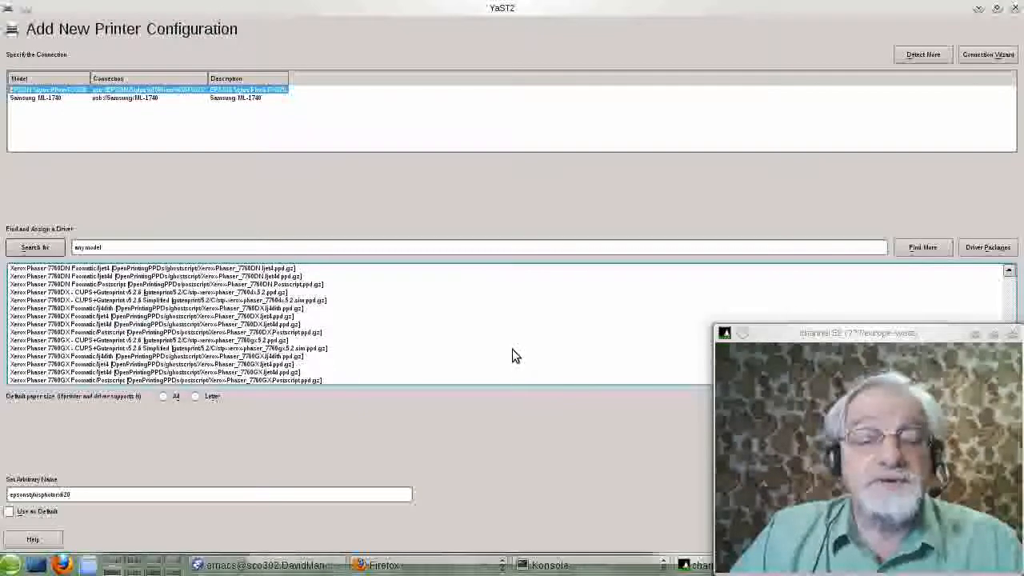
scroll("down", 3)
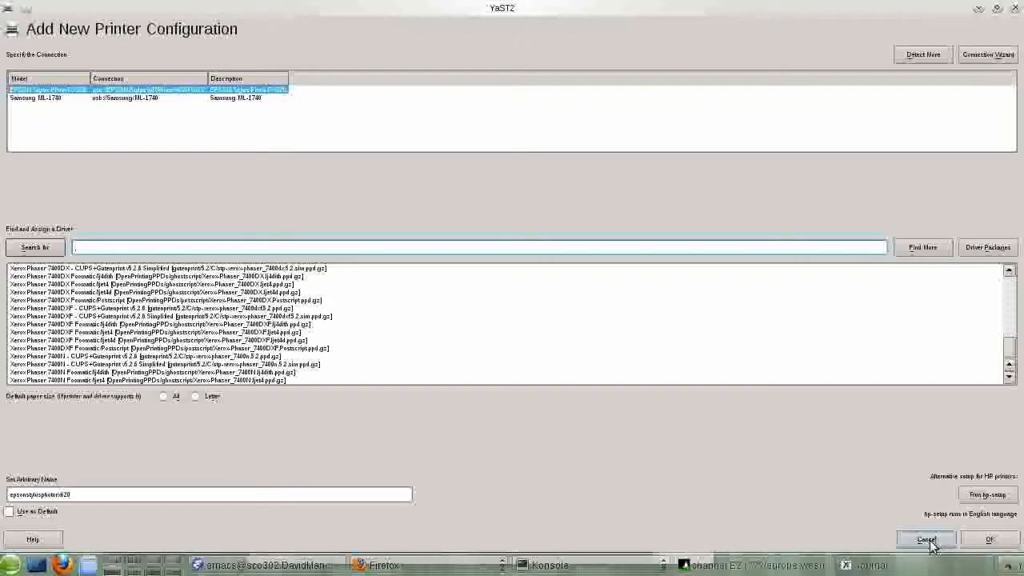
Cancel the current printer setup and start a fresh Add New Printer Configuration
left_click(925, 538)
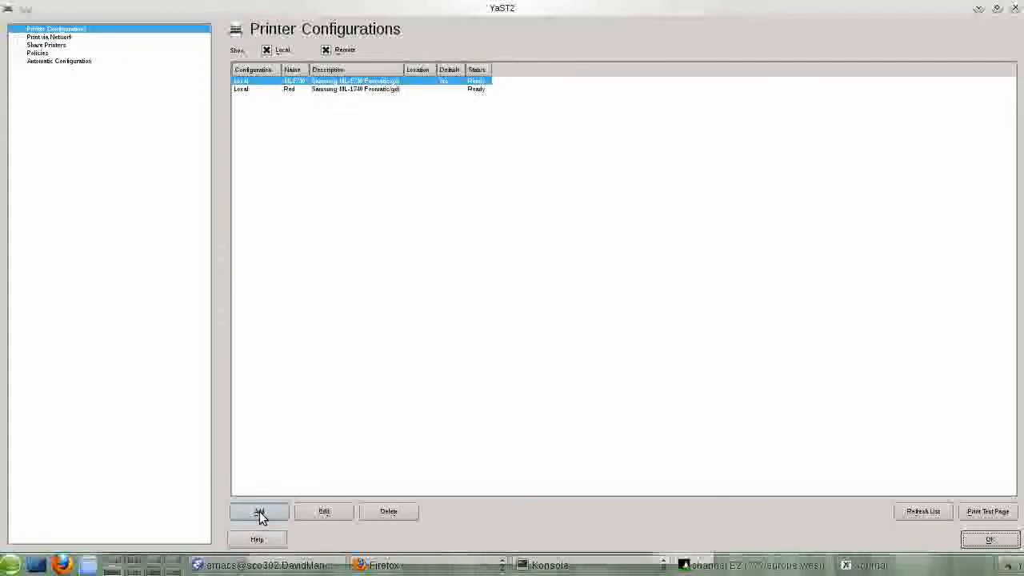
left_click(258, 511)
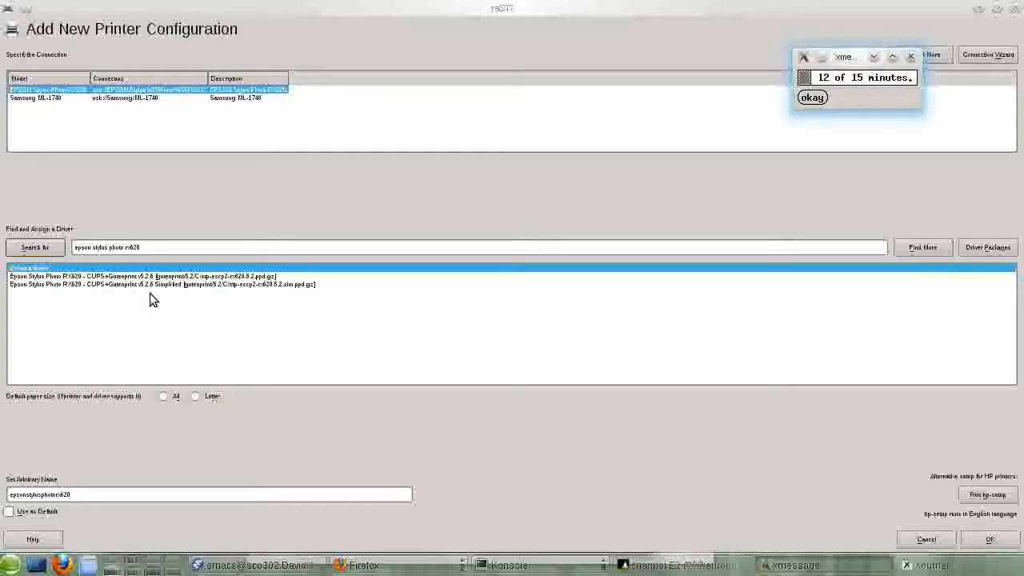
Choose the first RX620 Gutenprint driver and set the queue name to RX-620
left_click(812, 97)
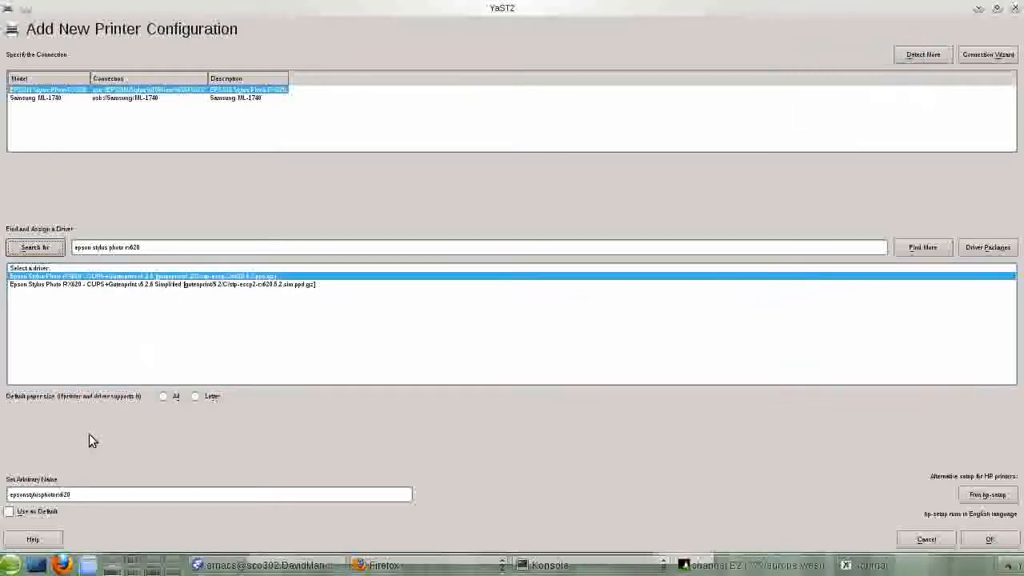
left_click(208, 493)
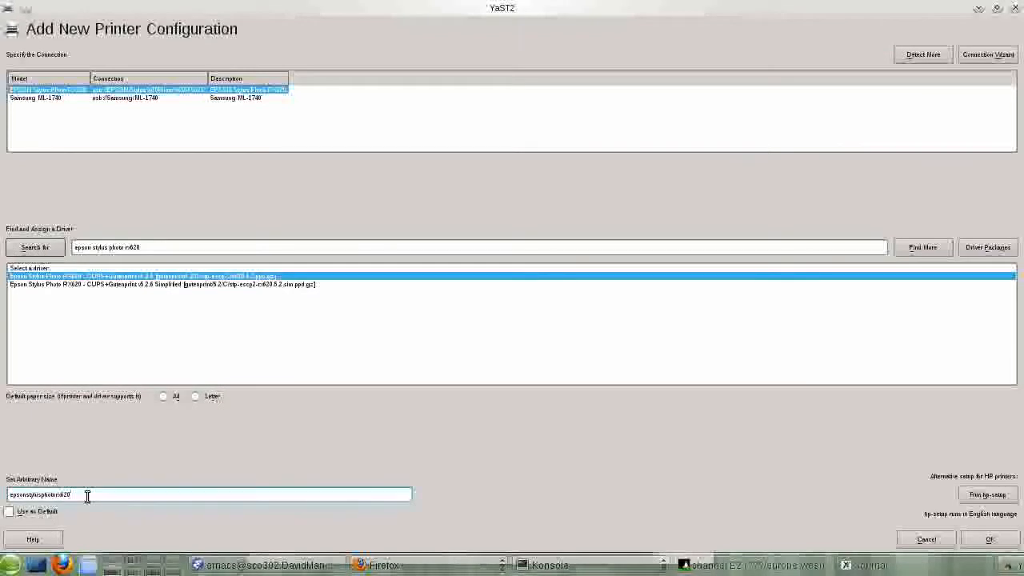
mouse_move(180, 471)
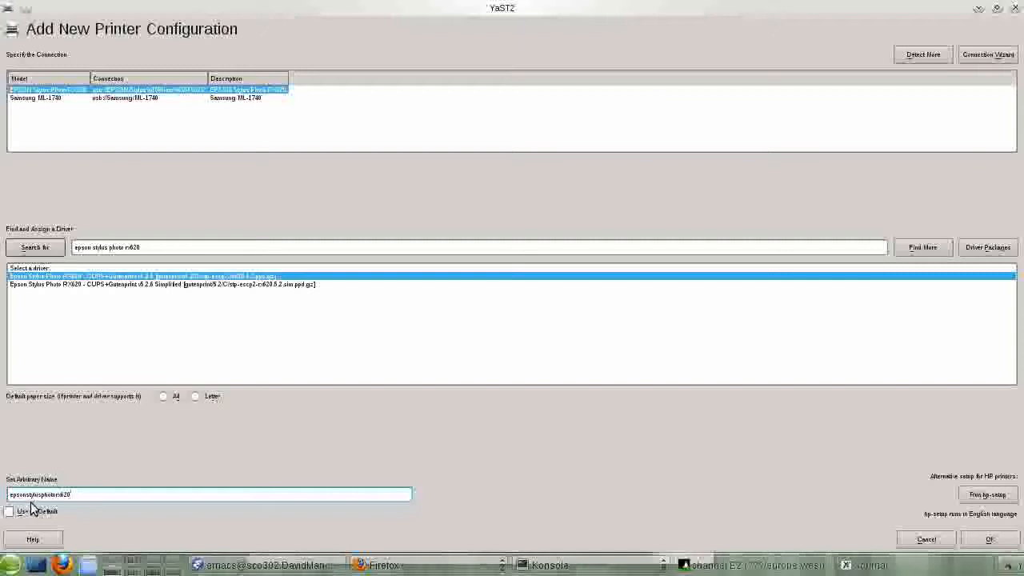
mouse_move(110, 490)
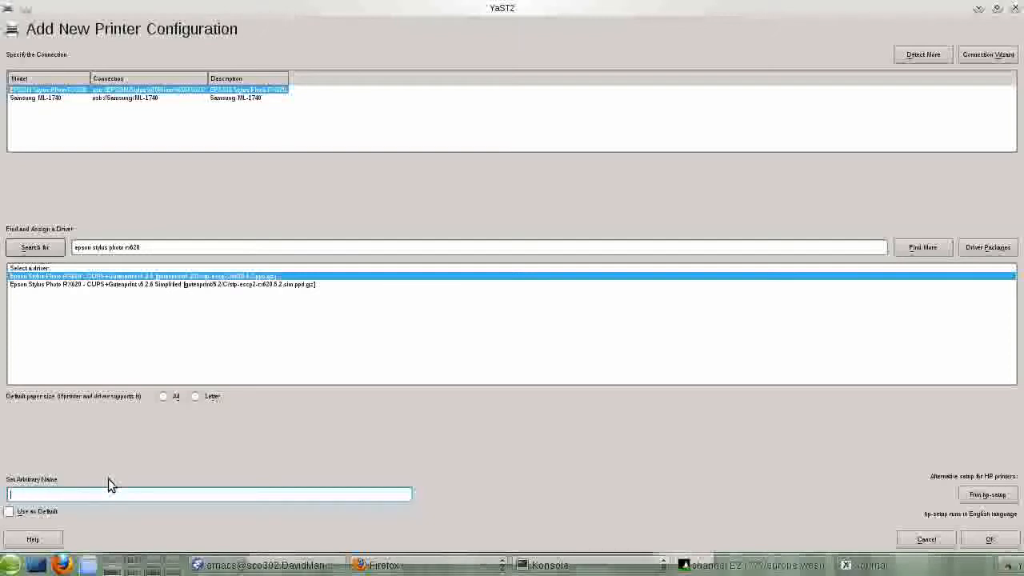
type("P")
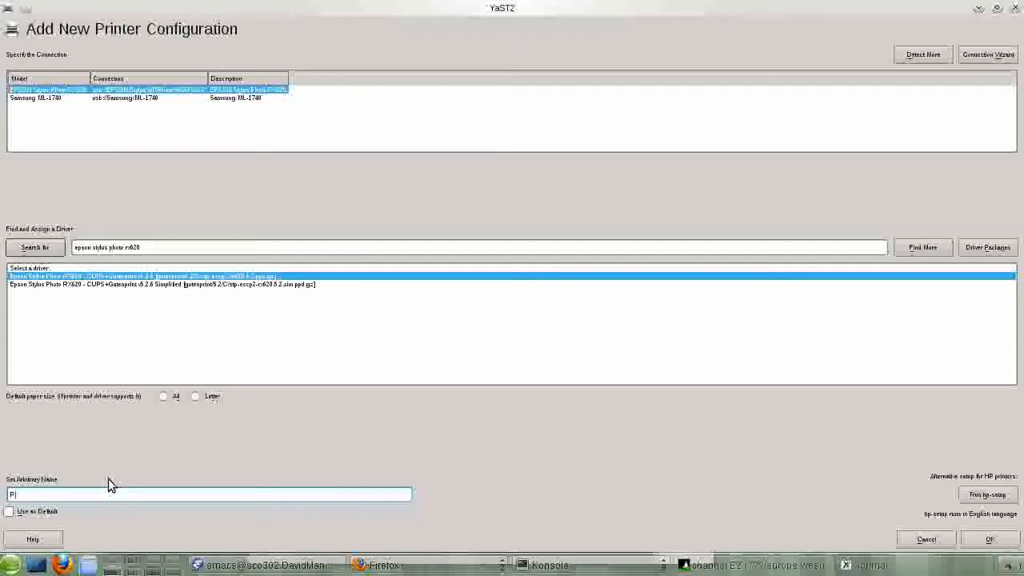
type("RX")
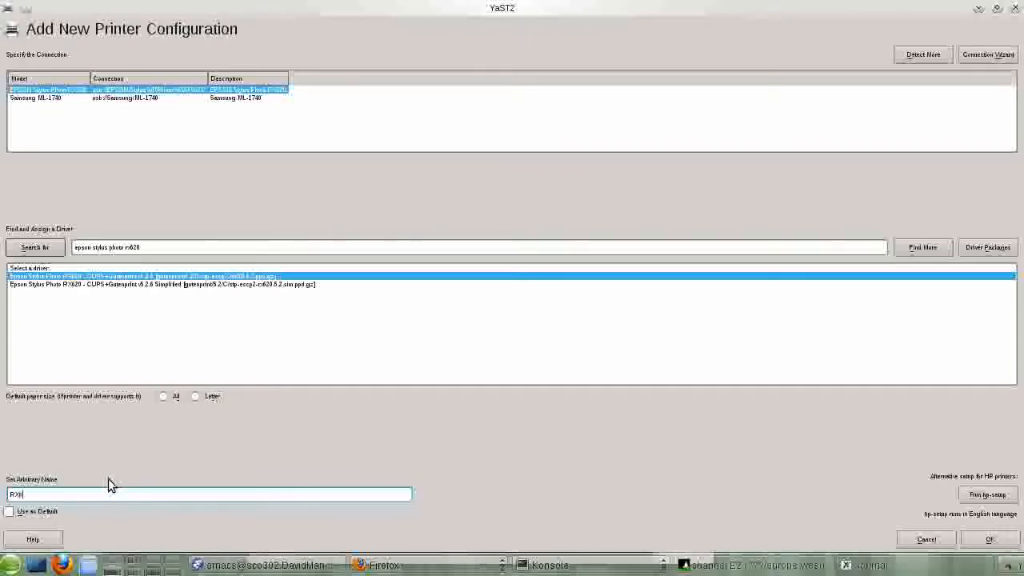
type("620")
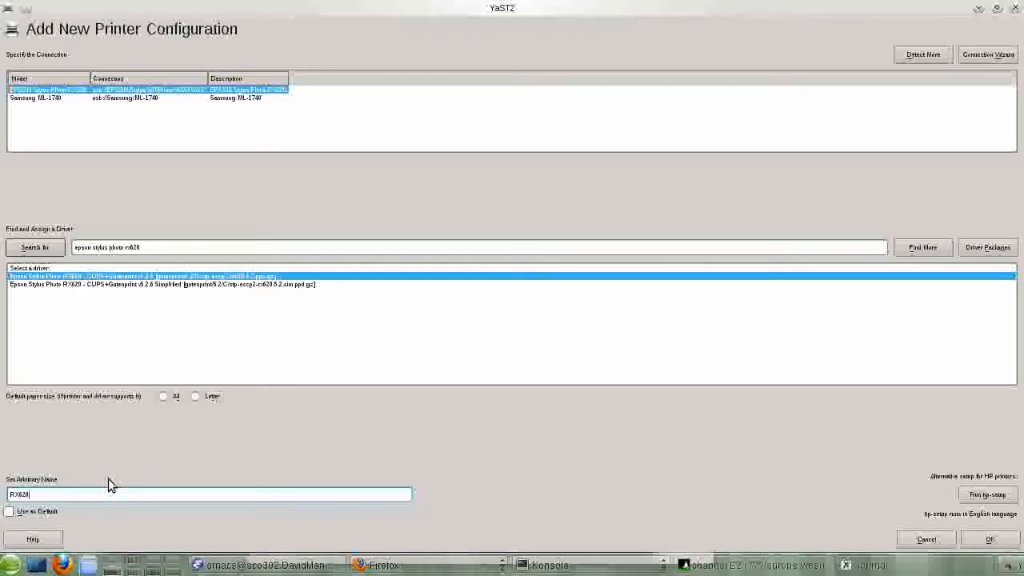
key("BackSpace")
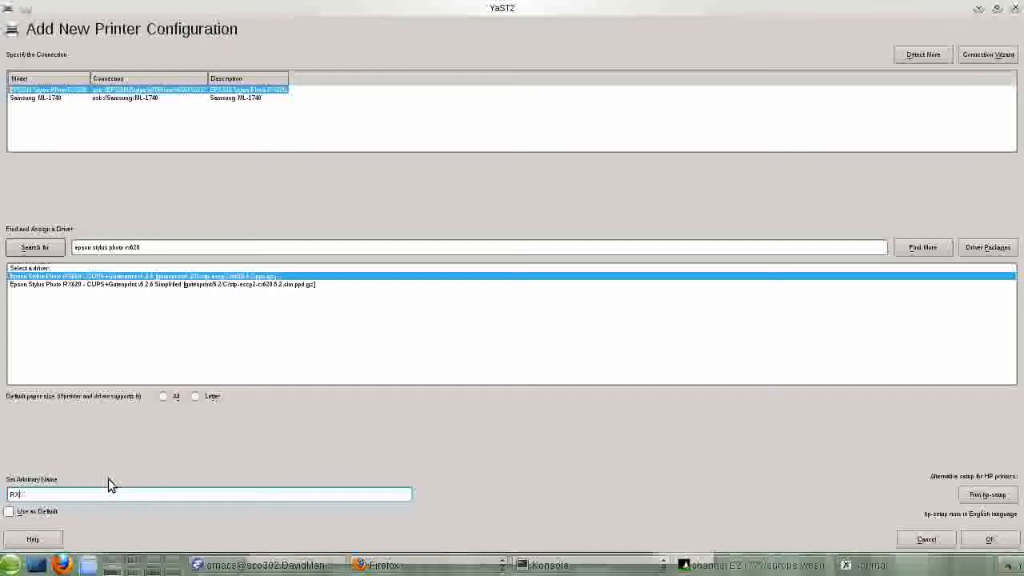
type("-620")
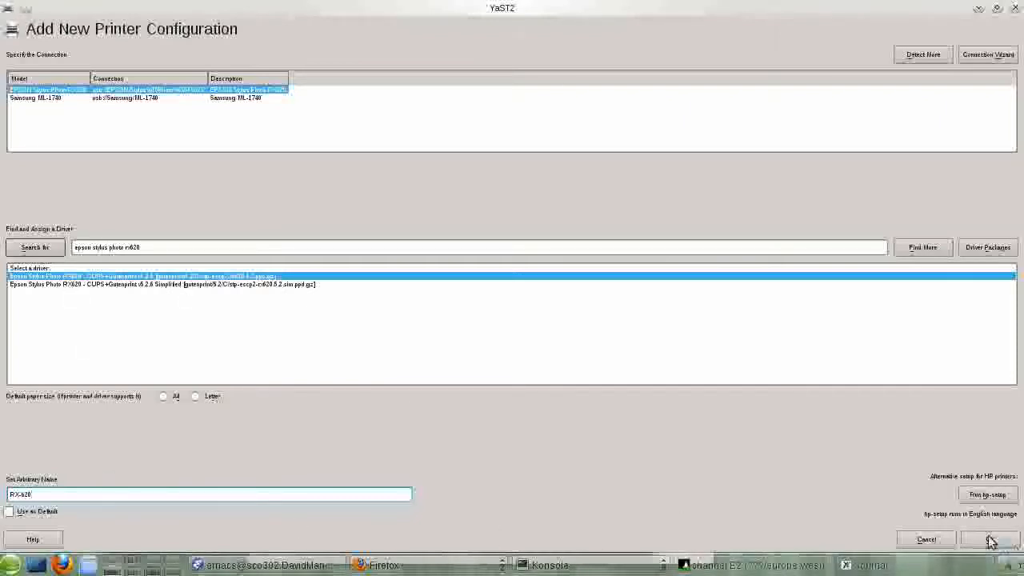
Try finishing with queue name RX-620, then reopen the rejected name for editing
left_click(990, 538)
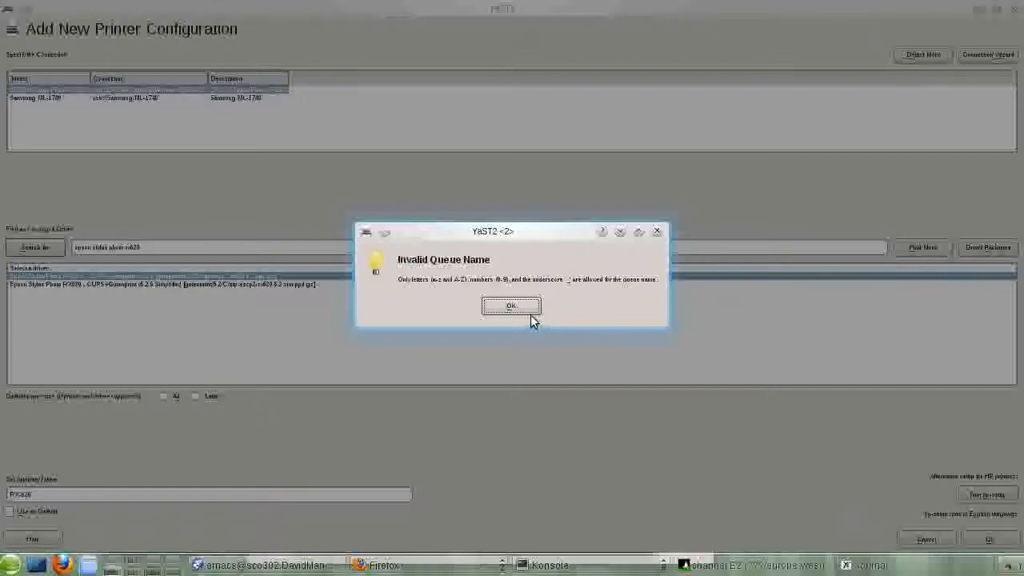
mouse_move(511, 305)
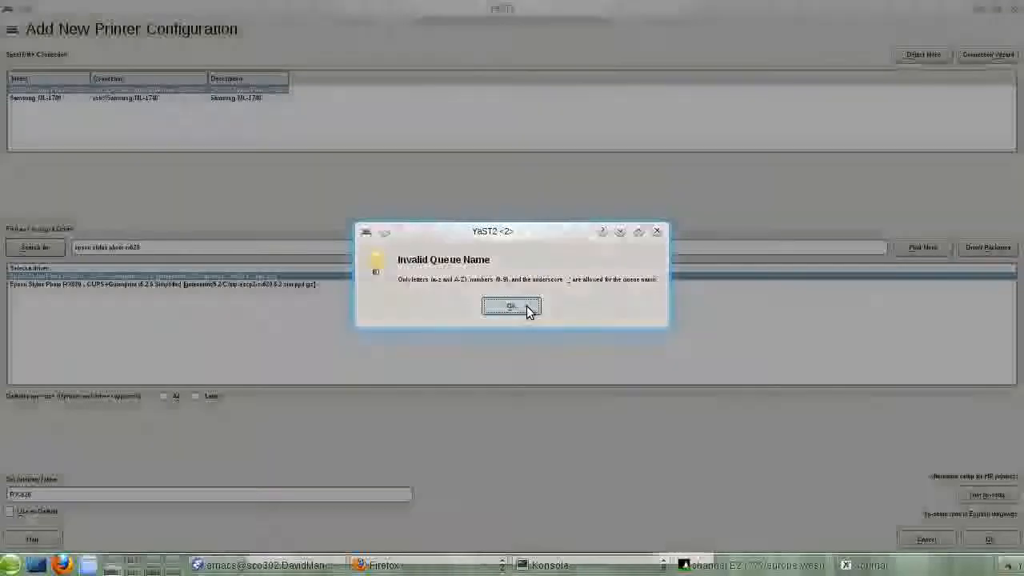
left_click(510, 306)
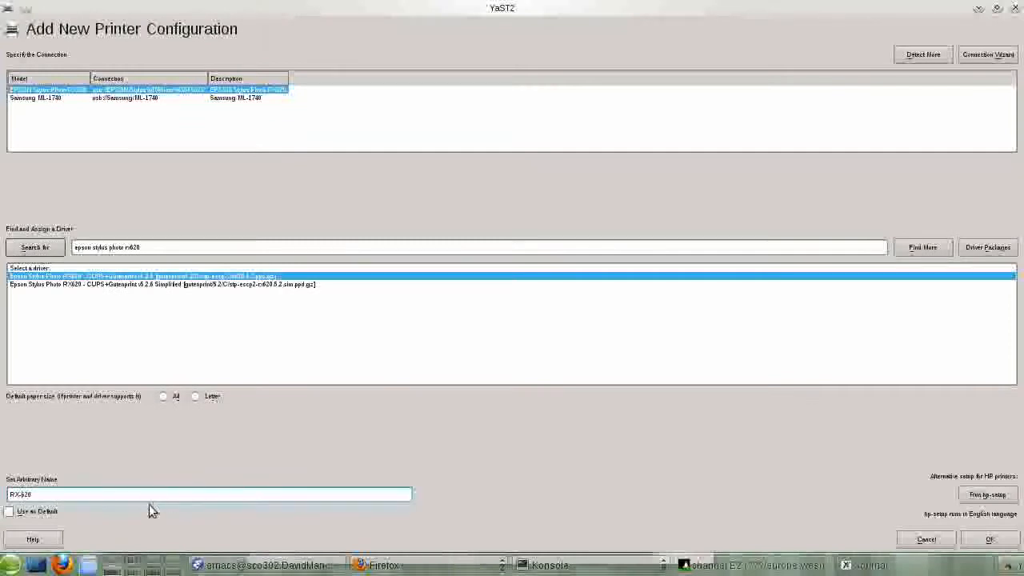
mouse_move(842, 414)
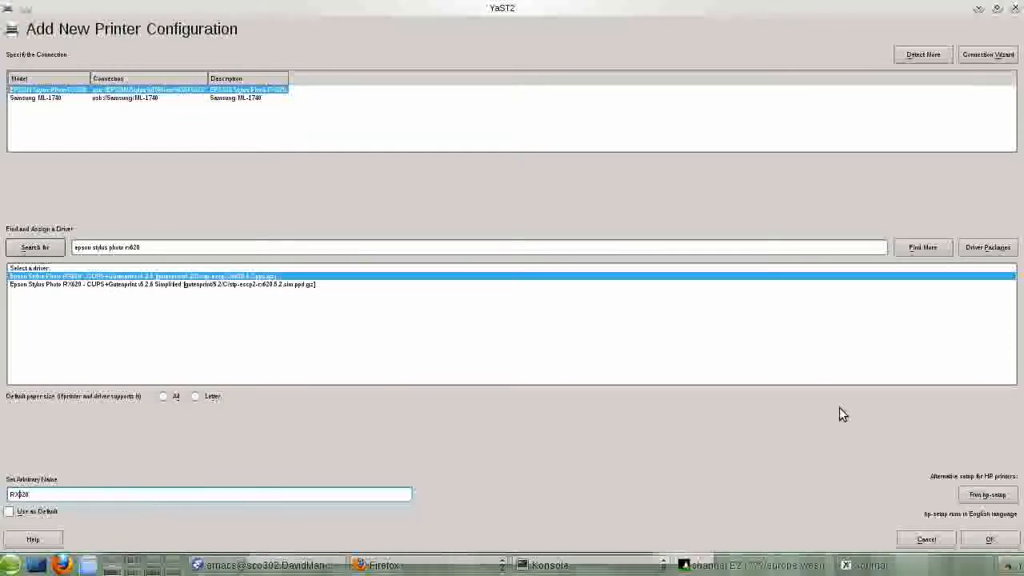
Save the RX620 printer and check its Ready entry beside the Samsung printers
left_click(989, 538)
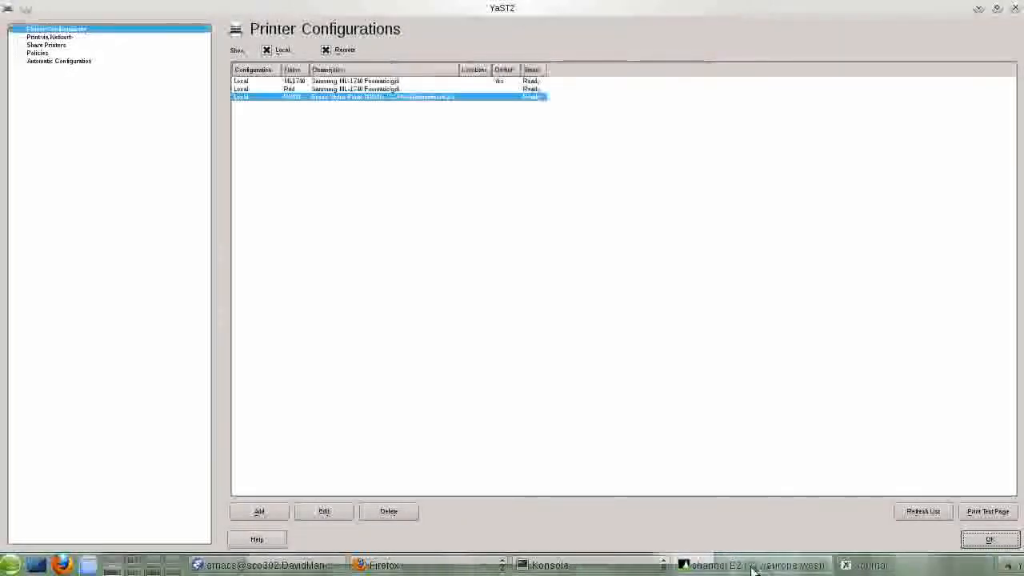
left_click(752, 565)
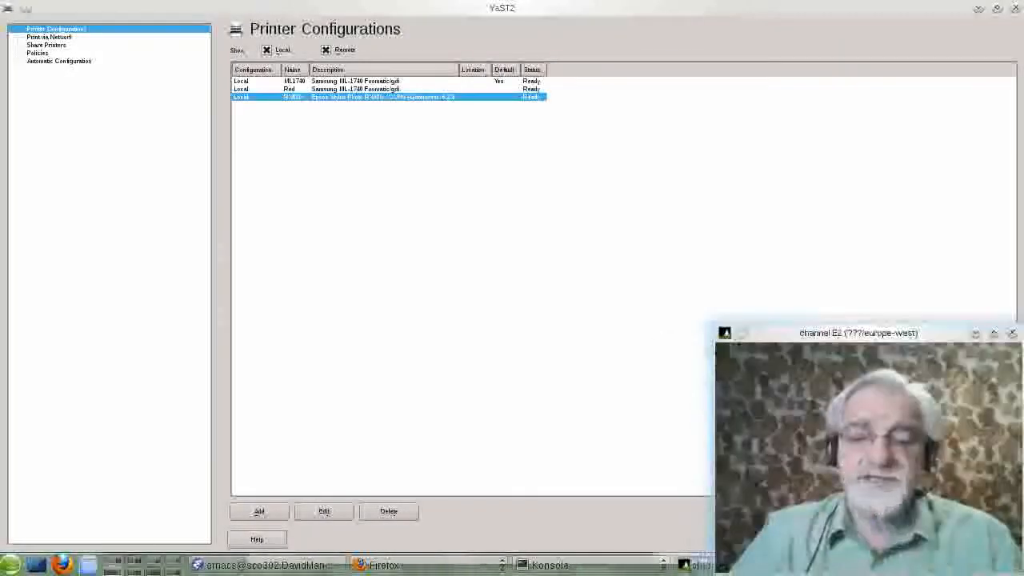
mouse_move(547, 331)
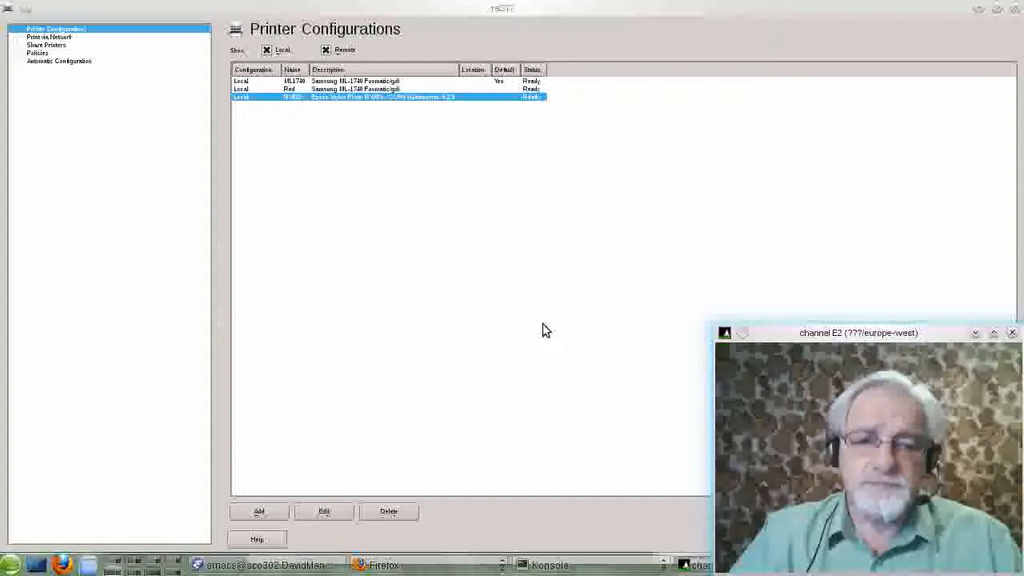
mouse_move(501, 369)
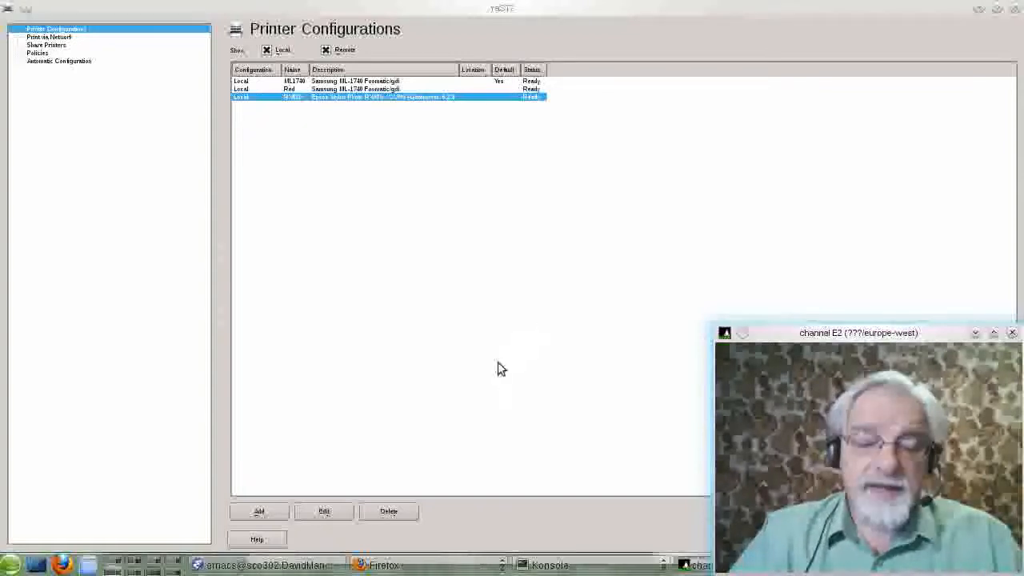
mouse_move(700, 32)
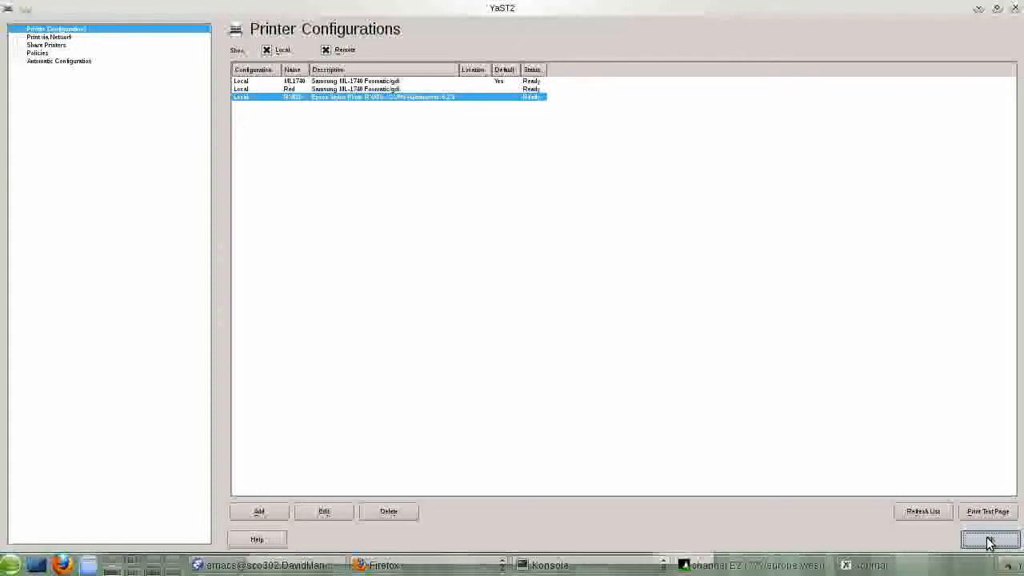
Close the printer configuration module and bring the D2L agenda in Firefox to the front
left_click(991, 538)
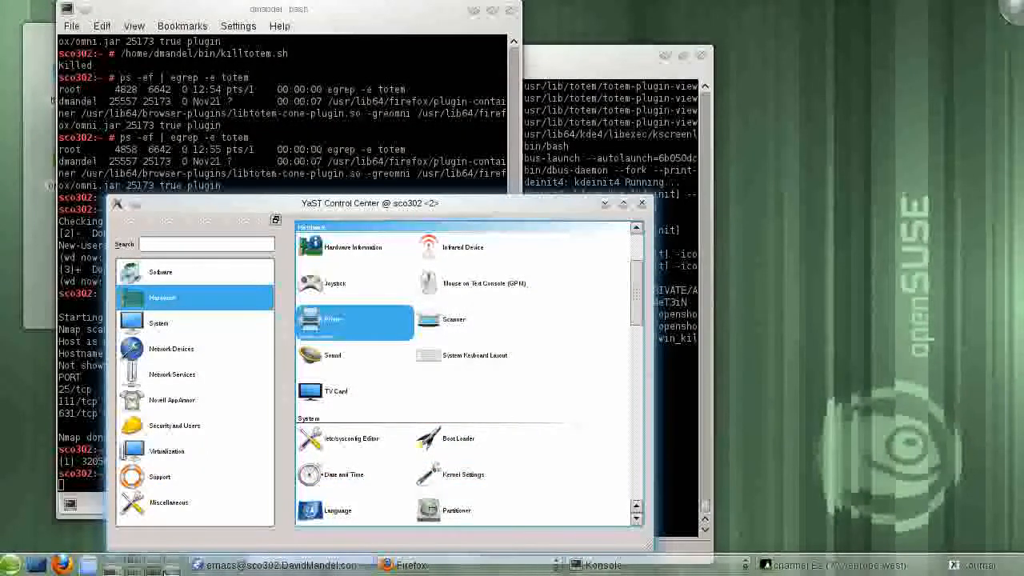
left_click(411, 564)
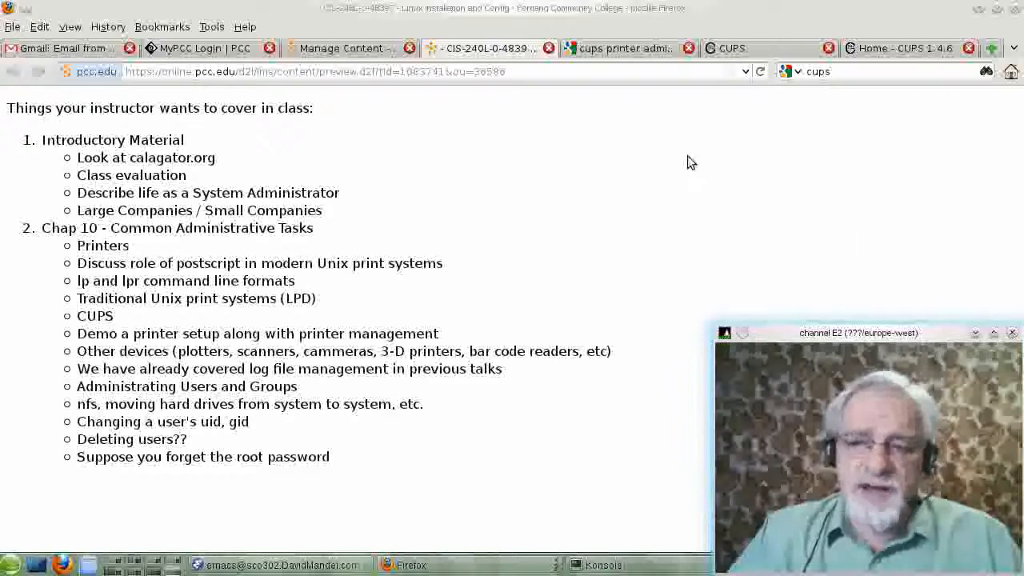
mouse_move(728, 64)
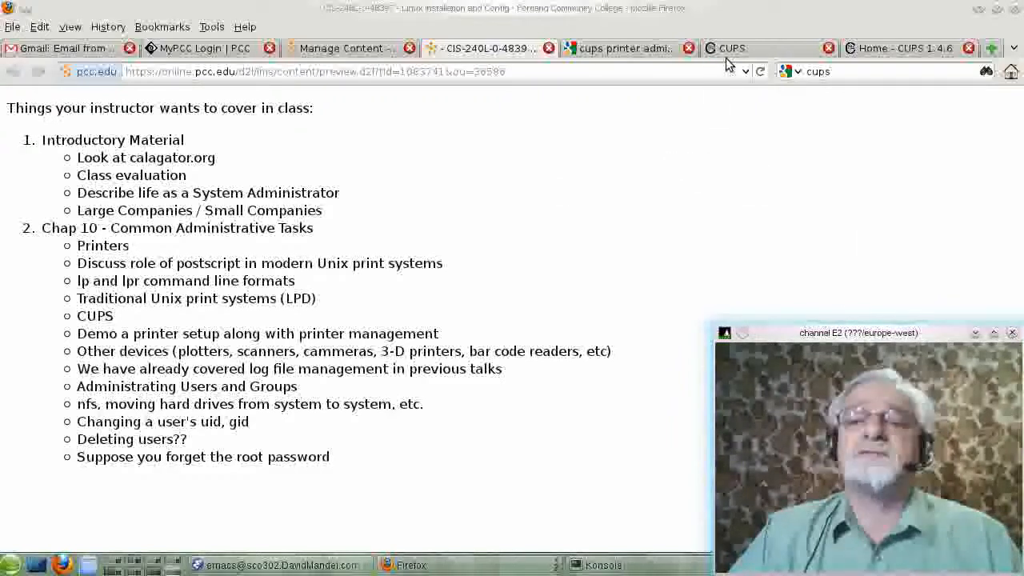
Glance at the cups.org tab, then show the local CUPS 1.4.6 home page
left_click(724, 48)
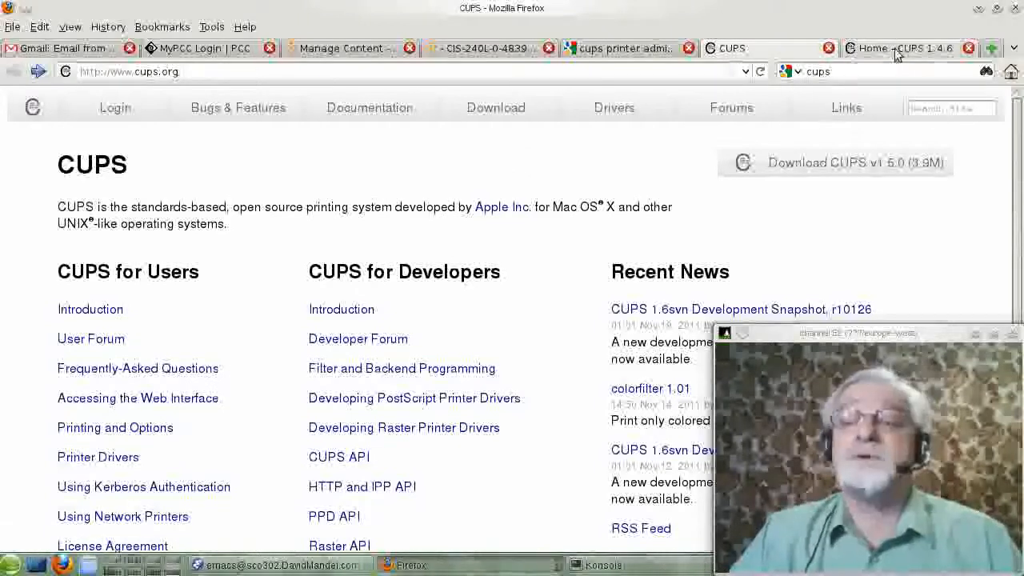
left_click(896, 48)
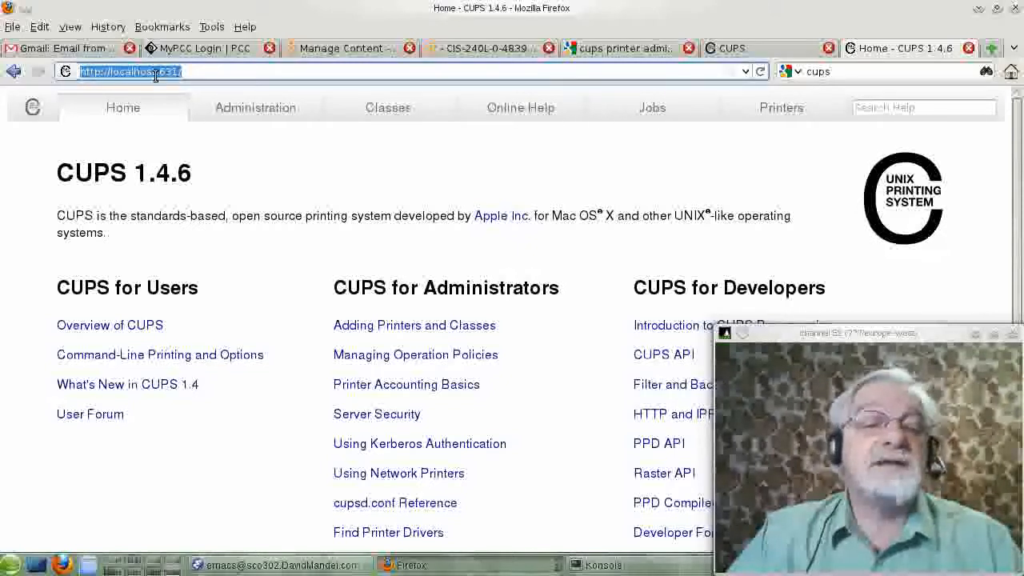
mouse_move(176, 76)
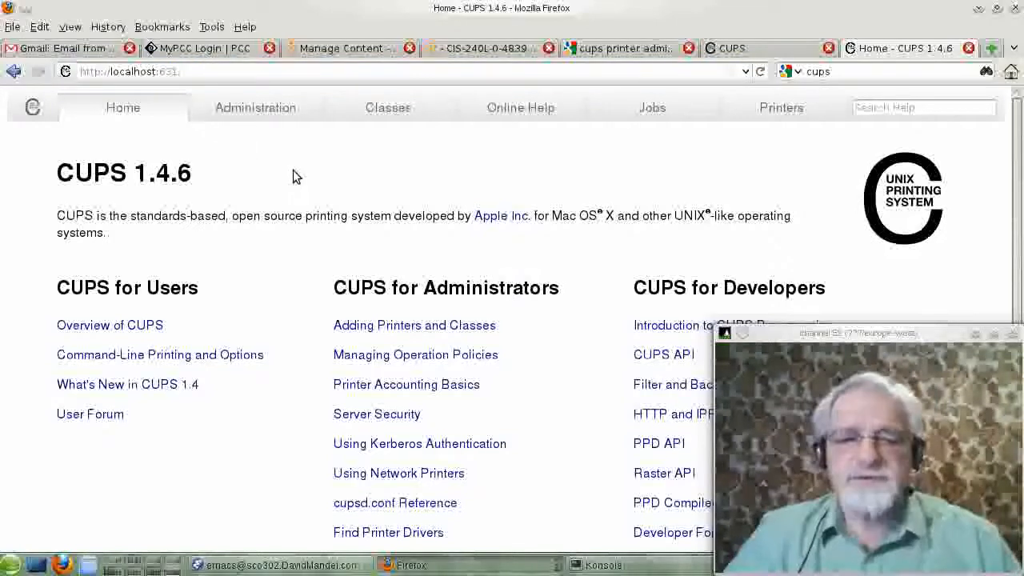
mouse_move(504, 378)
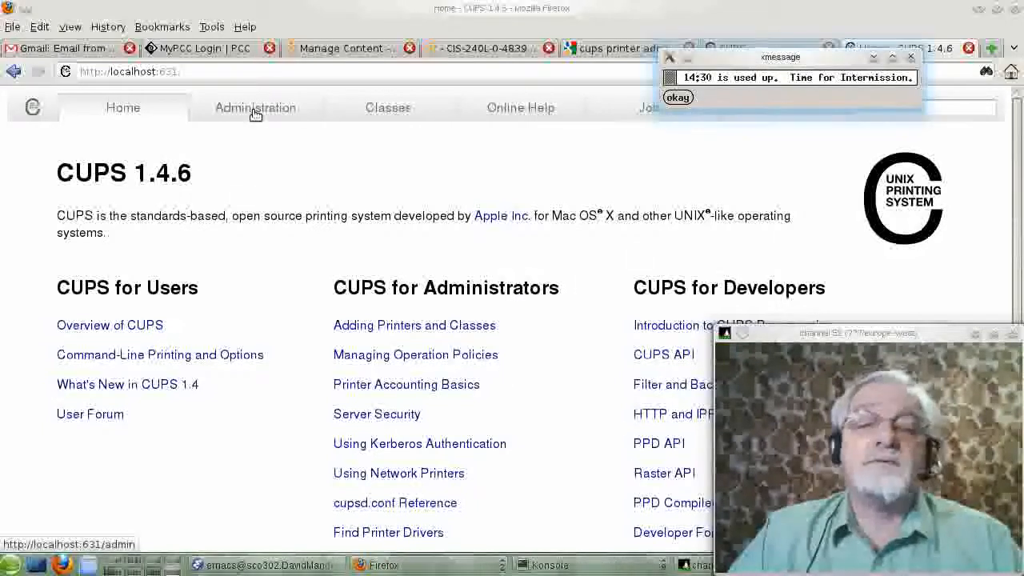
Check the CUPS printer list for RX620, ML1740 and Red, then return to Administration
left_click(255, 108)
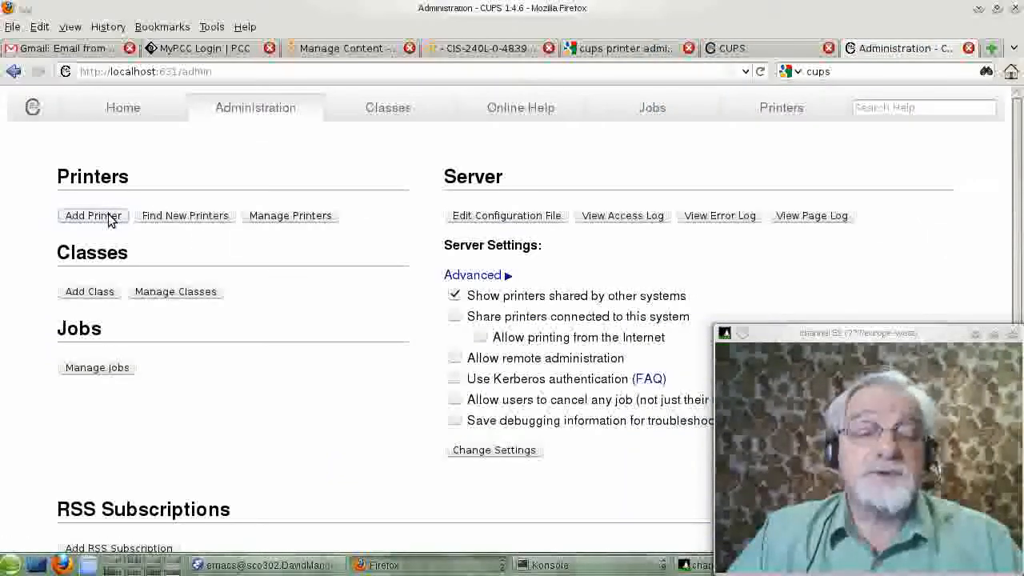
left_click(782, 107)
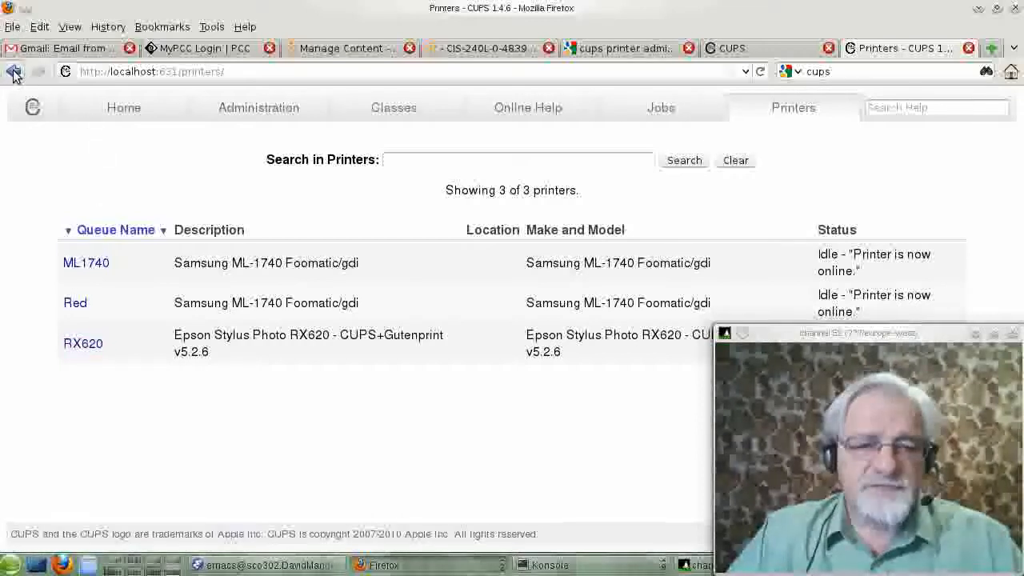
left_click(255, 107)
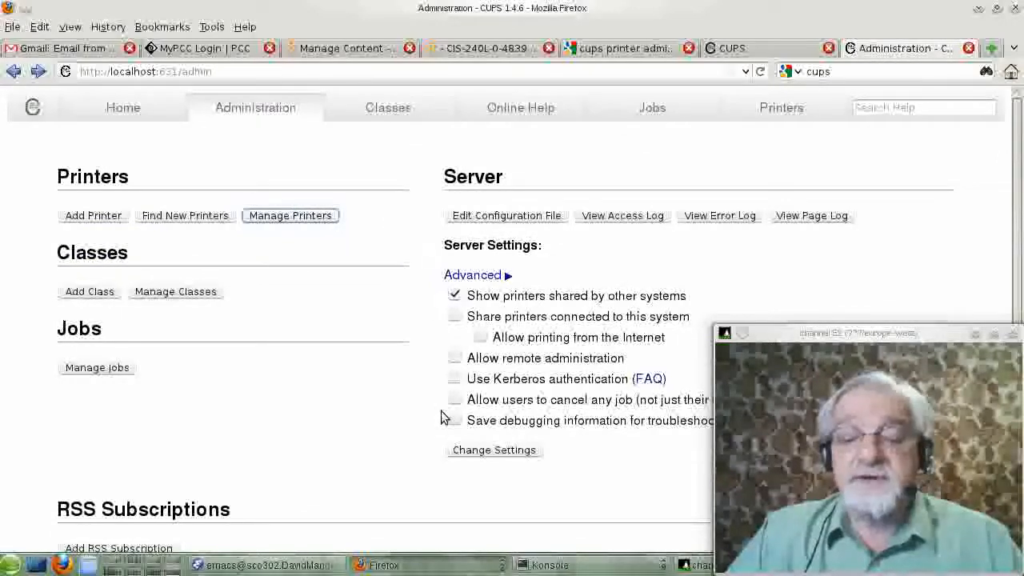
mouse_move(370, 448)
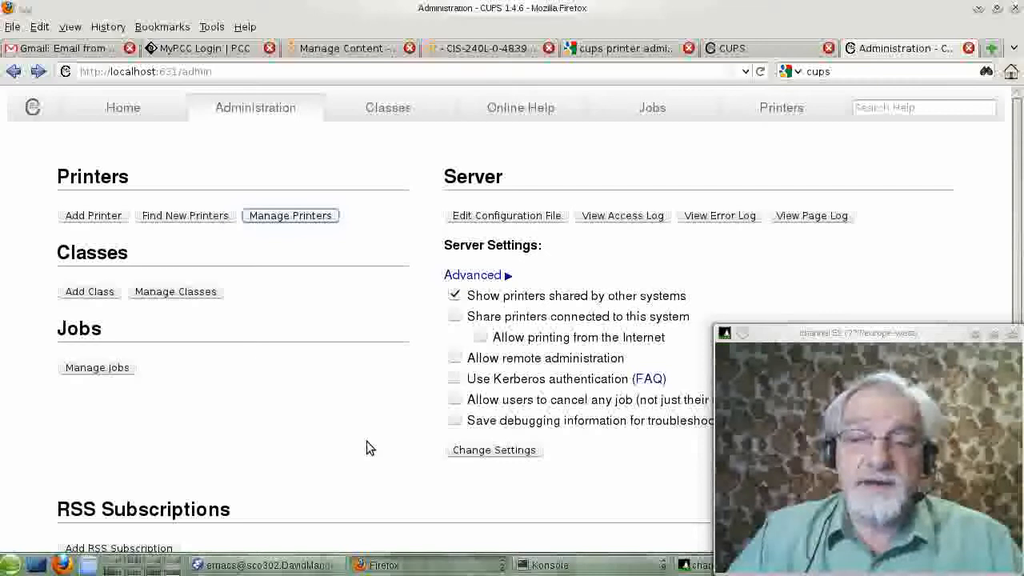
mouse_move(376, 454)
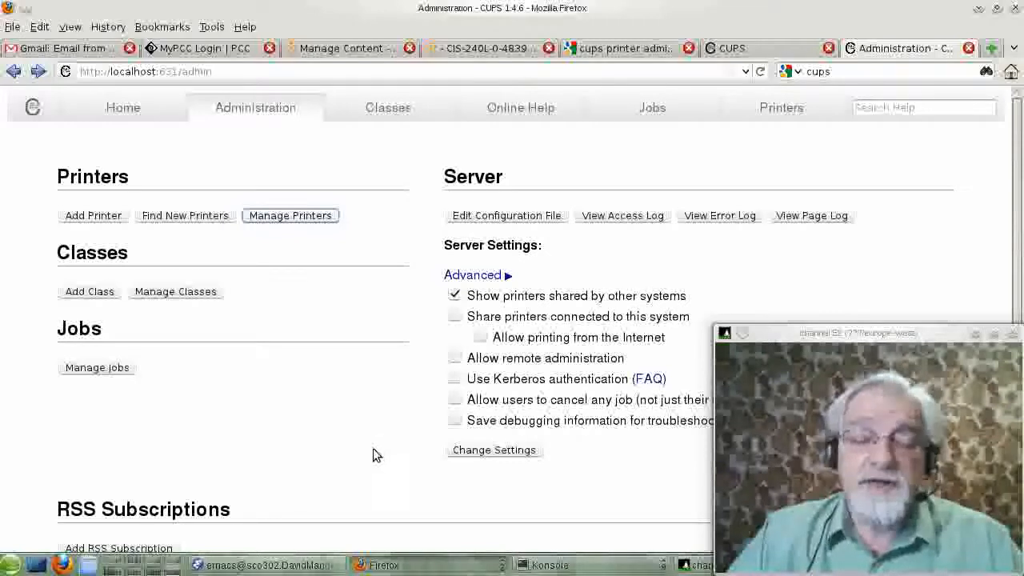